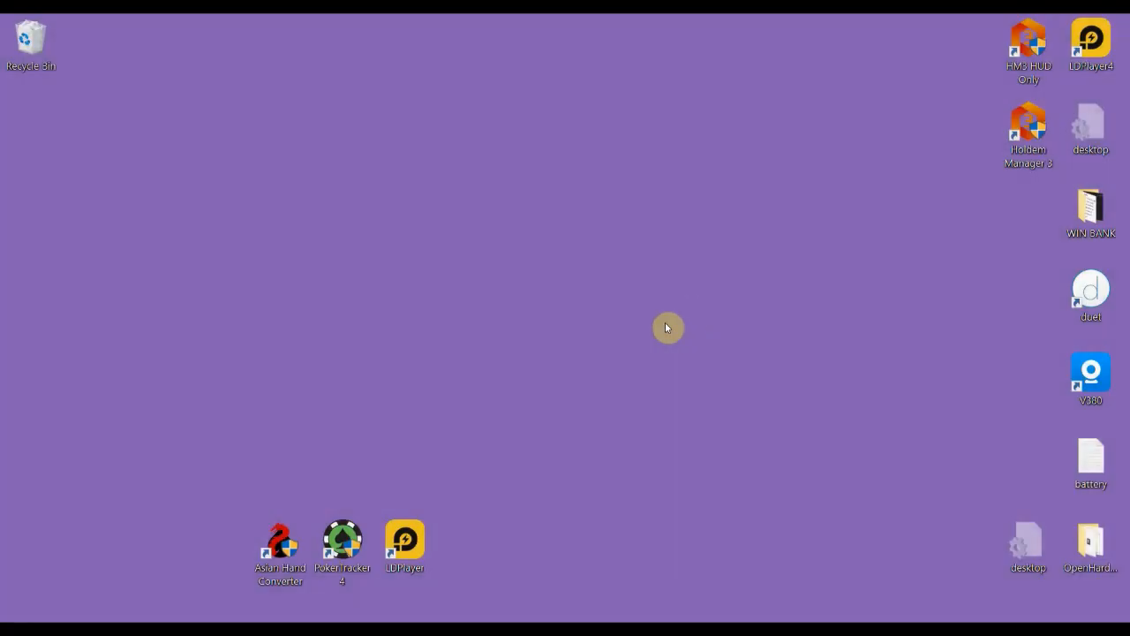
pyautogui.moveTo(704, 329)
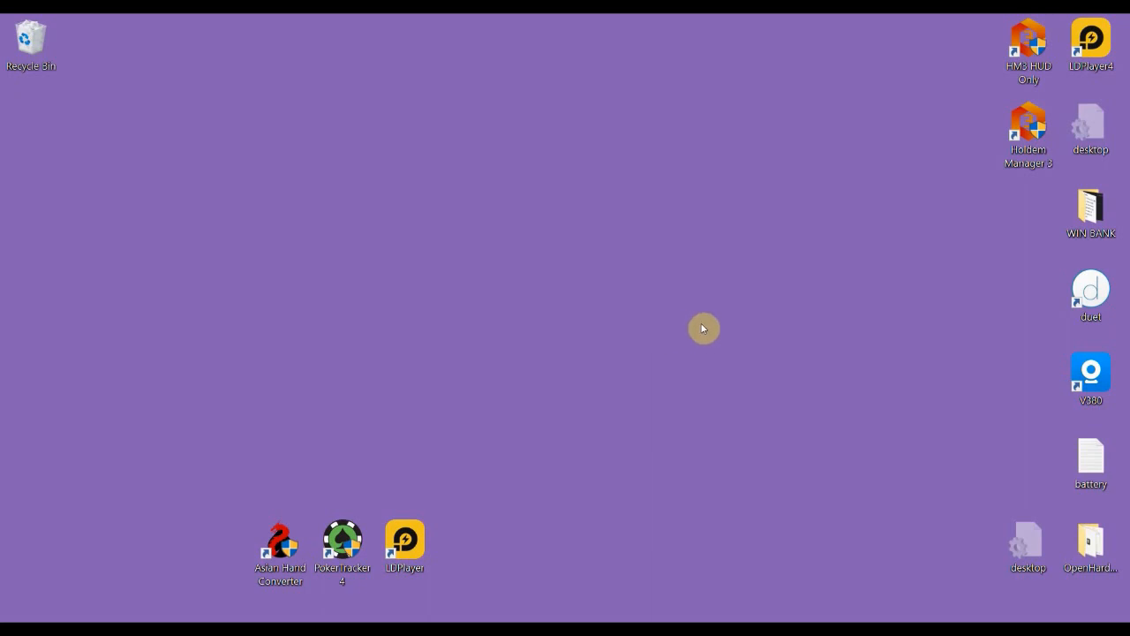
pyautogui.moveTo(685, 335)
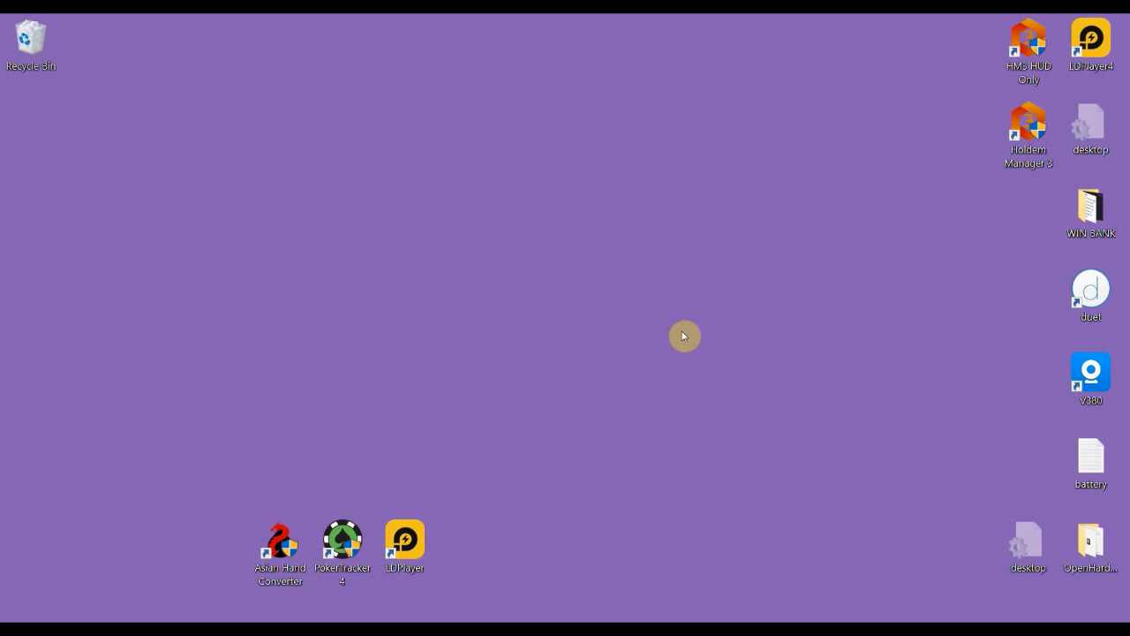
pyautogui.moveTo(730, 362)
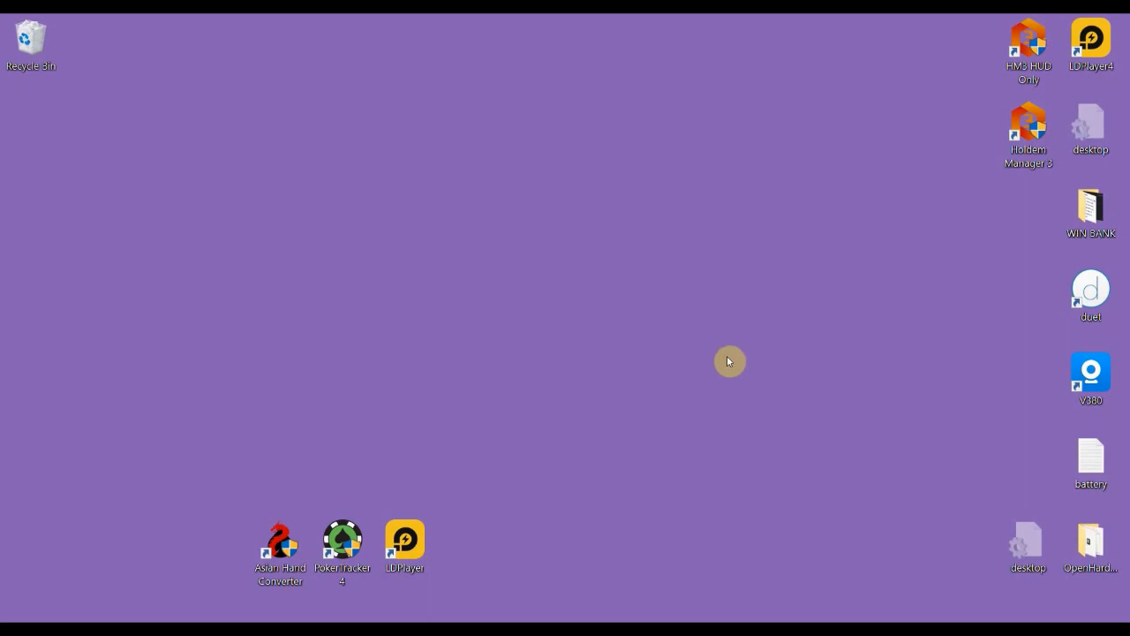
pyautogui.moveTo(232, 410)
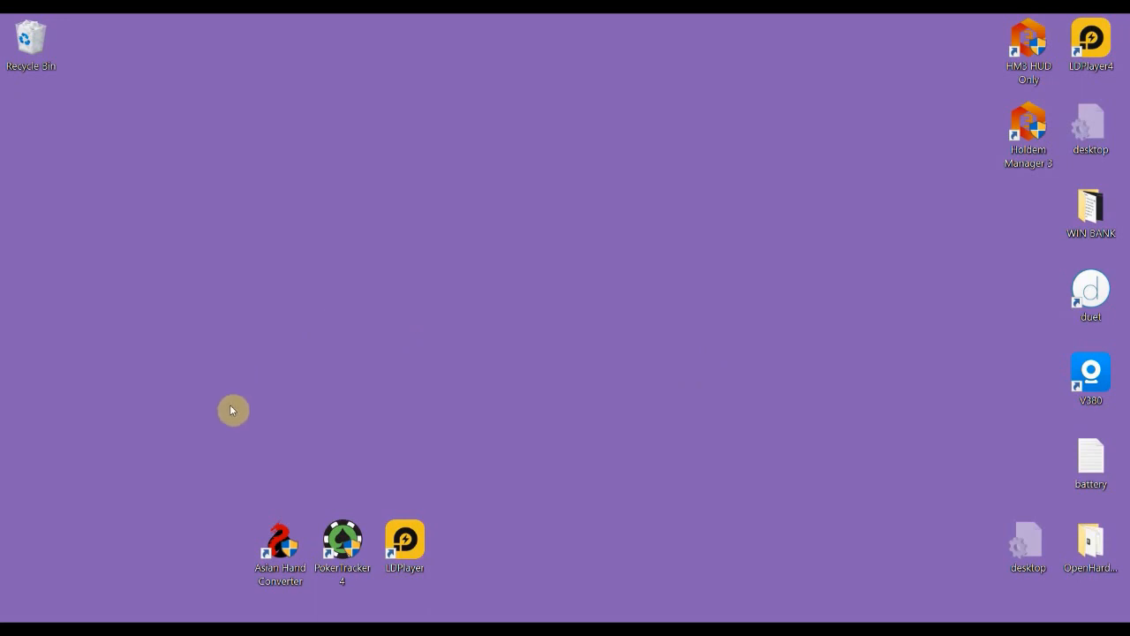
# Launch Asian Hand Converter from its desktop shortcut and nudge its window slightly lower.
pyautogui.click(280, 539)
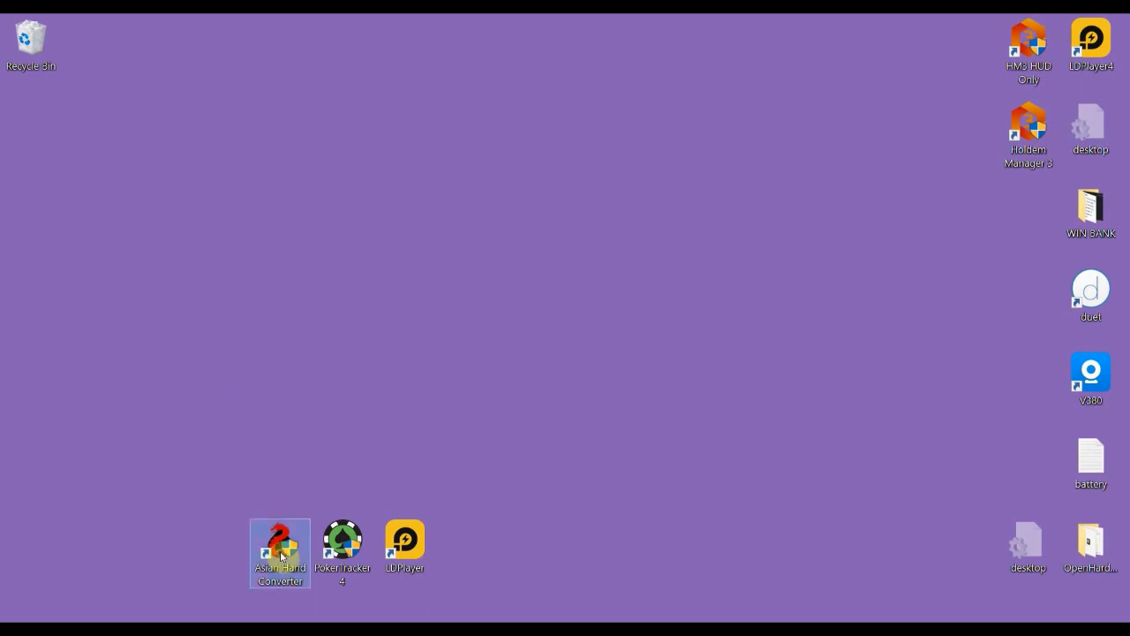
pyautogui.doubleClick(279, 552)
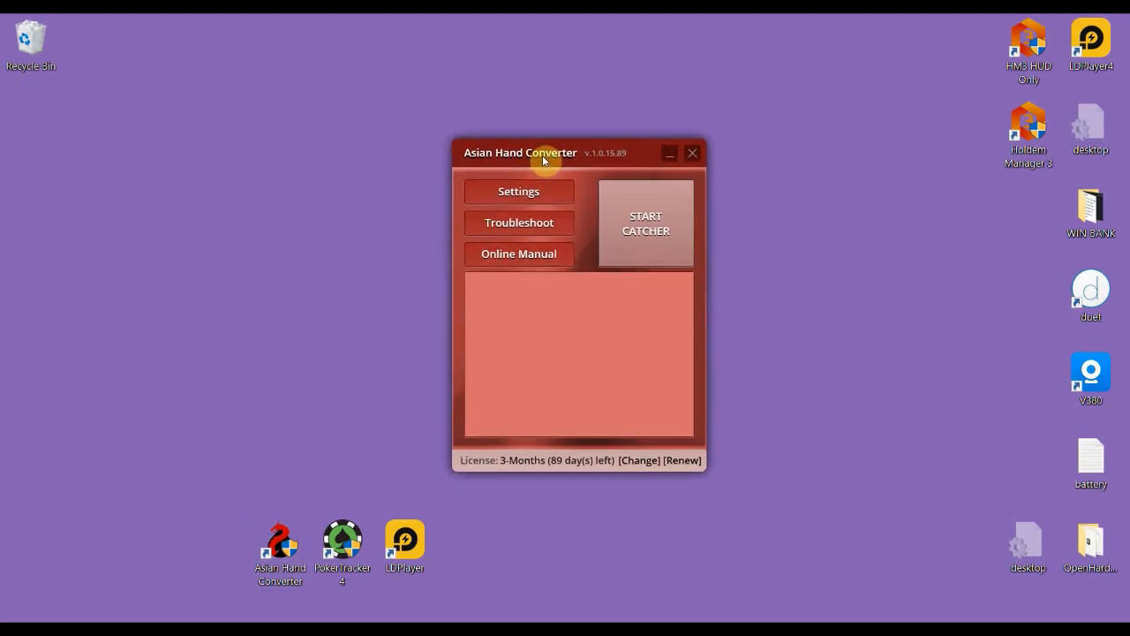
pyautogui.moveTo(543, 153); pyautogui.dragTo(549, 164)
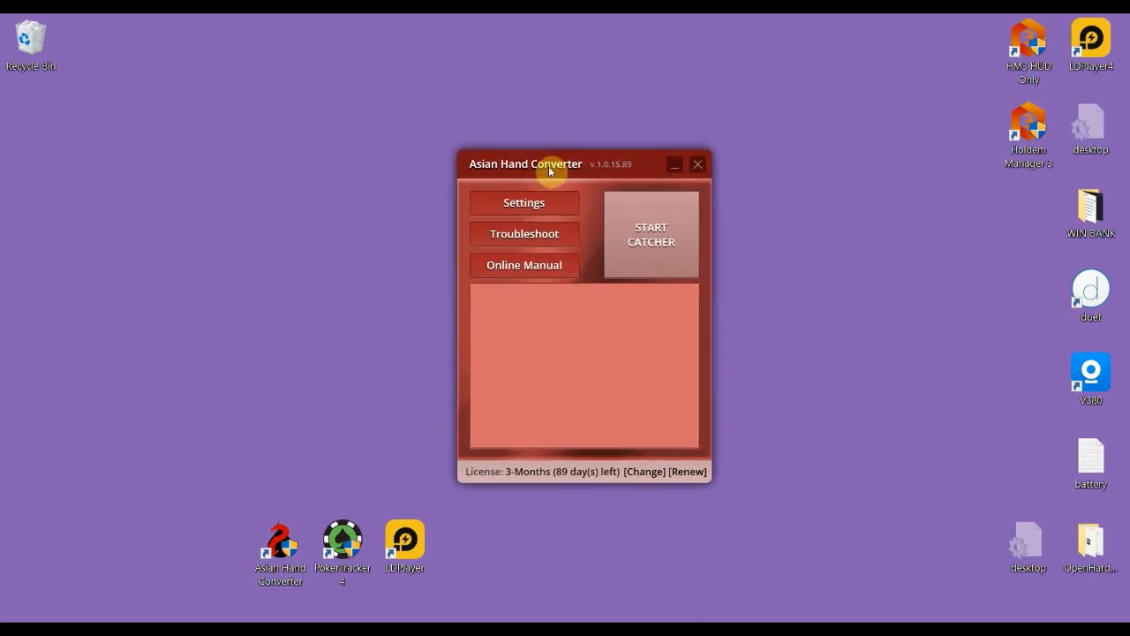
pyautogui.moveTo(556, 205)
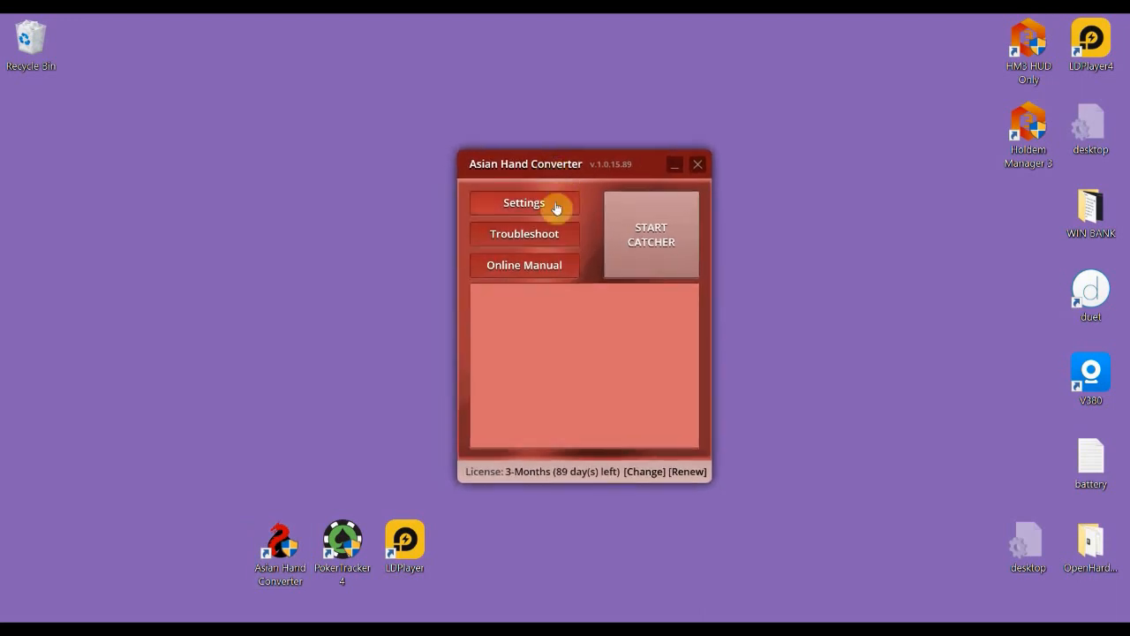
# Review converter settings, keeping Red Dragon and Asian Poker Clubs output format, and apply them.
pyautogui.click(524, 203)
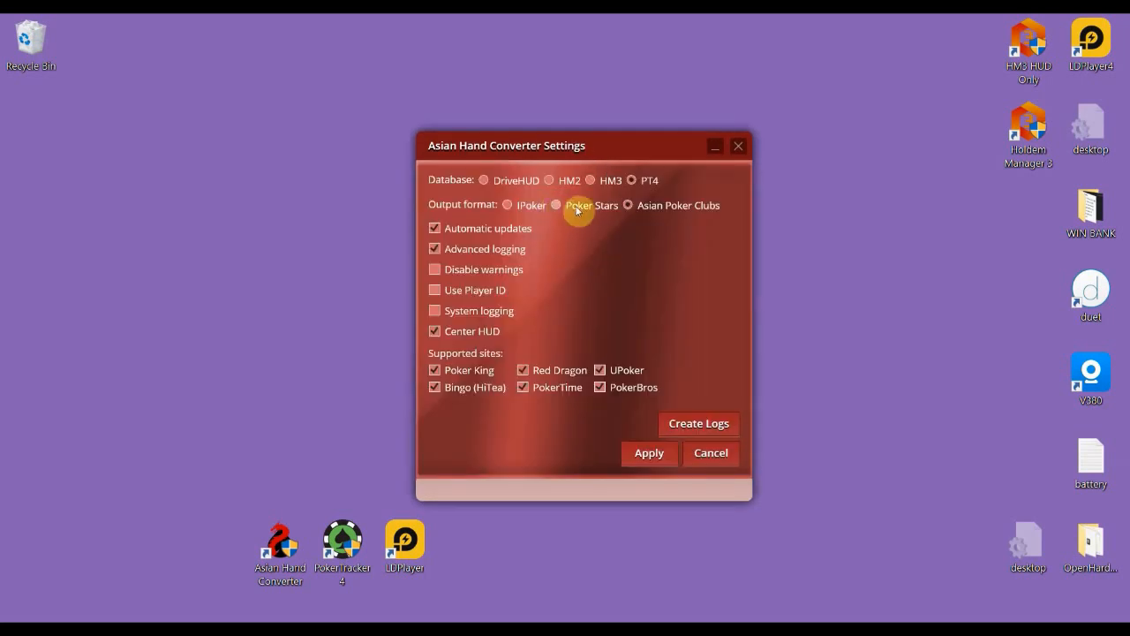
pyautogui.moveTo(477, 181)
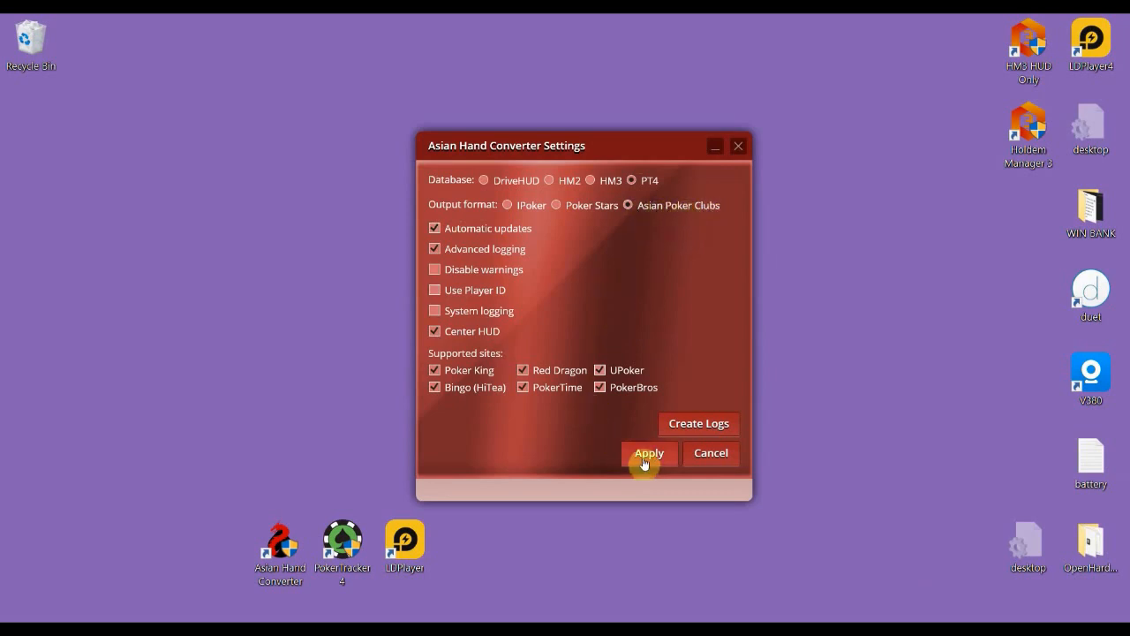
pyautogui.click(648, 453)
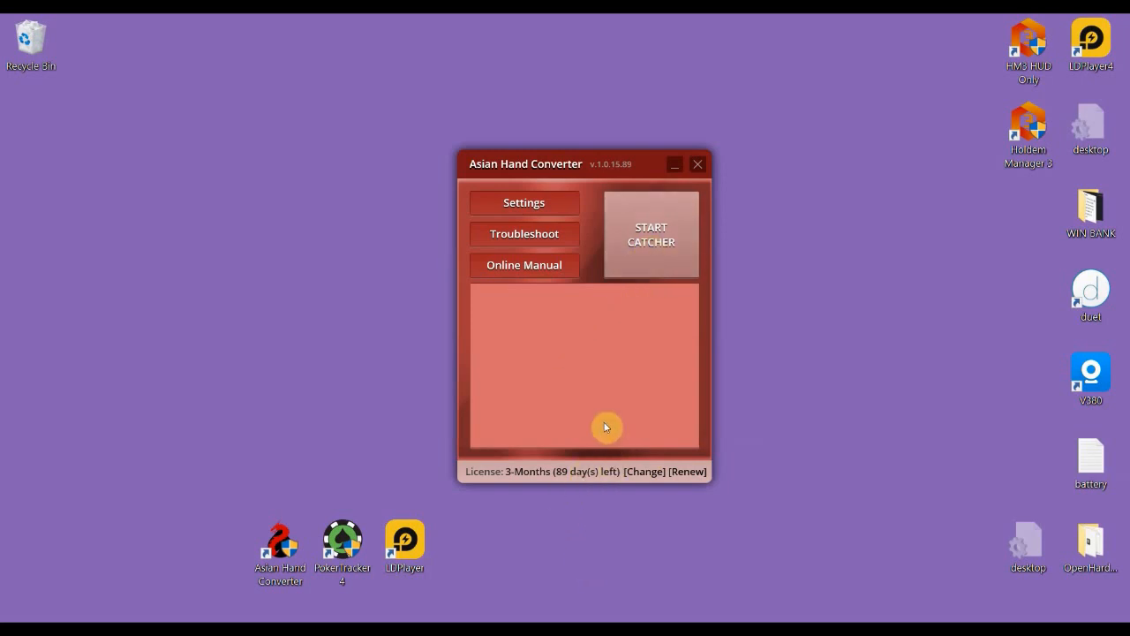
pyautogui.click(342, 540)
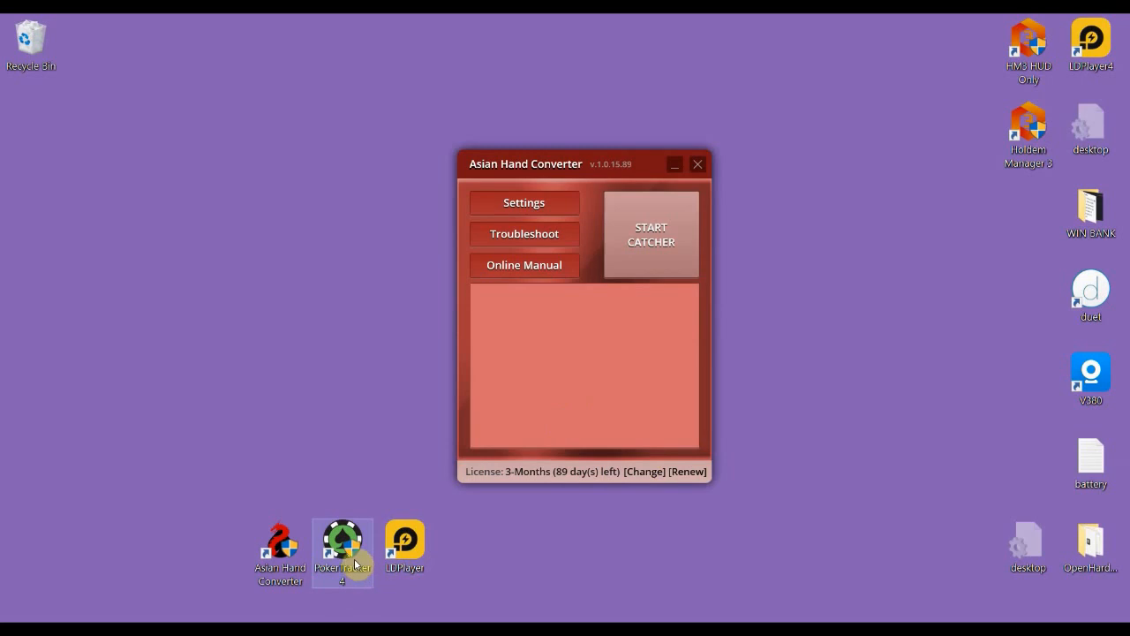
# Launch PokerTracker 4 from its desktop shortcut and wait for the Community page.
pyautogui.doubleClick(342, 552)
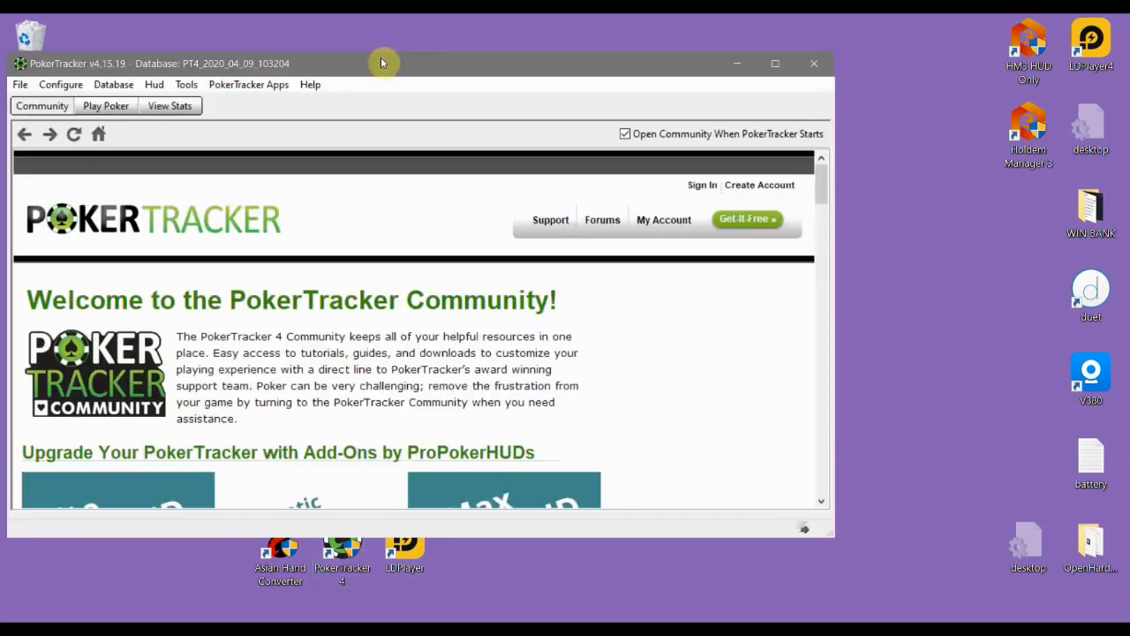
pyautogui.moveTo(276, 80)
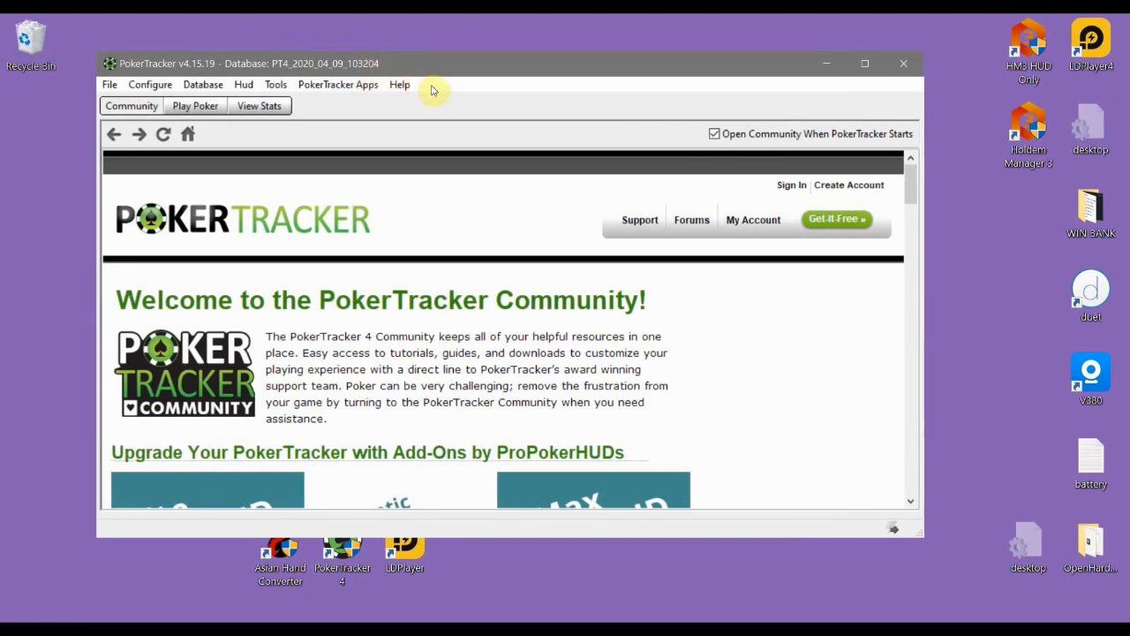
pyautogui.moveTo(453, 74)
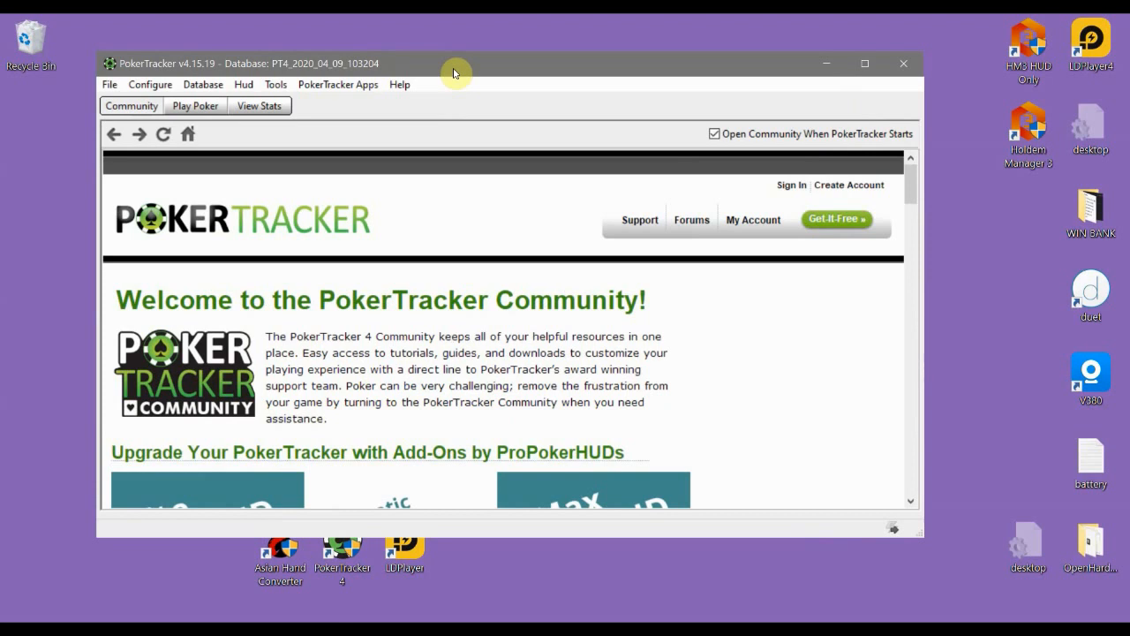
pyautogui.moveTo(375, 36)
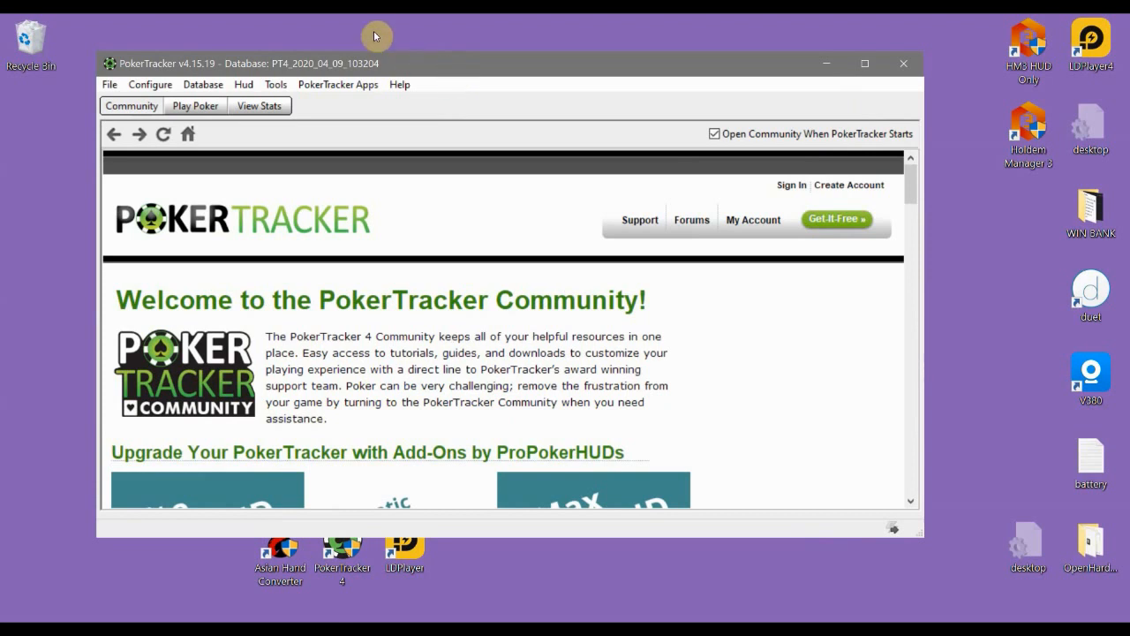
pyautogui.moveTo(191, 63)
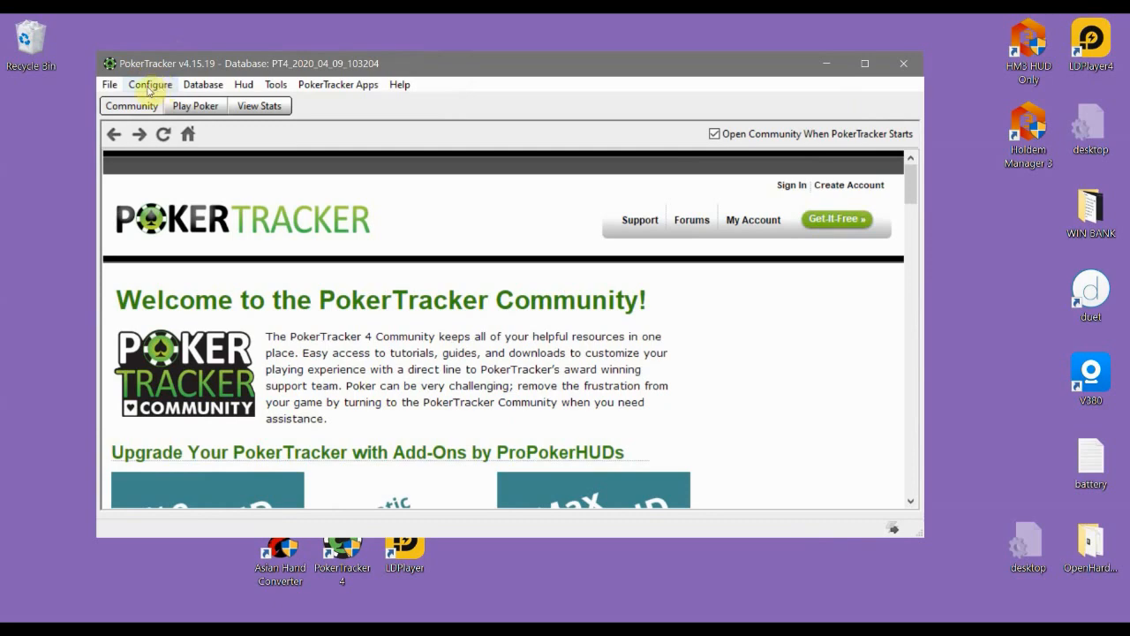
# Open Import Configuration's Site Configuration tab and select RedDragon from the network list.
pyautogui.click(149, 83)
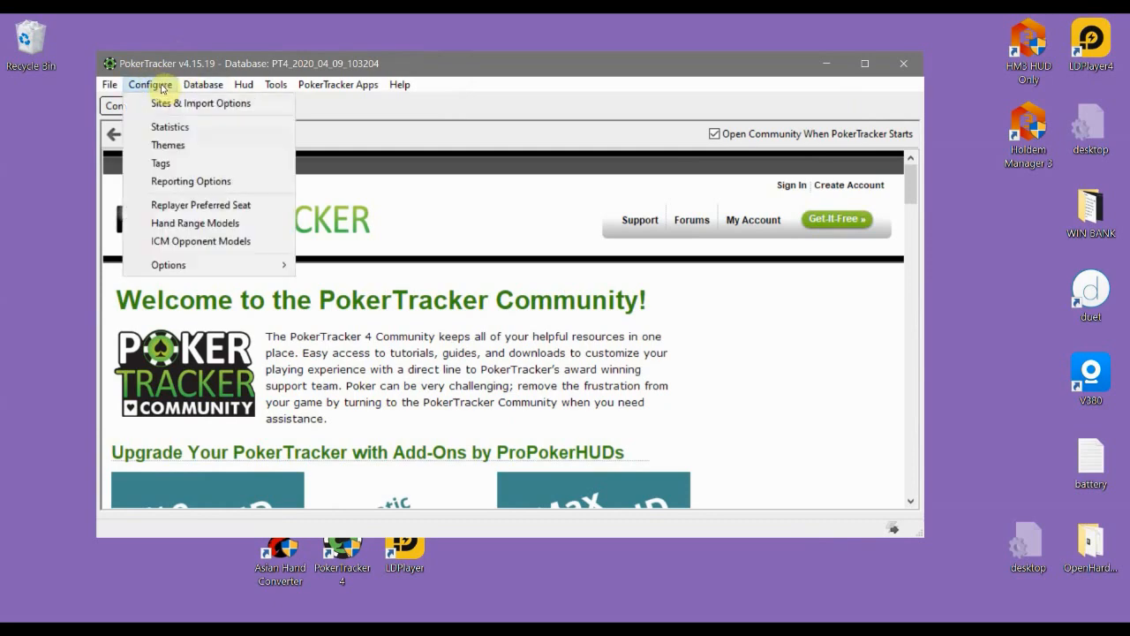
pyautogui.moveTo(201, 104)
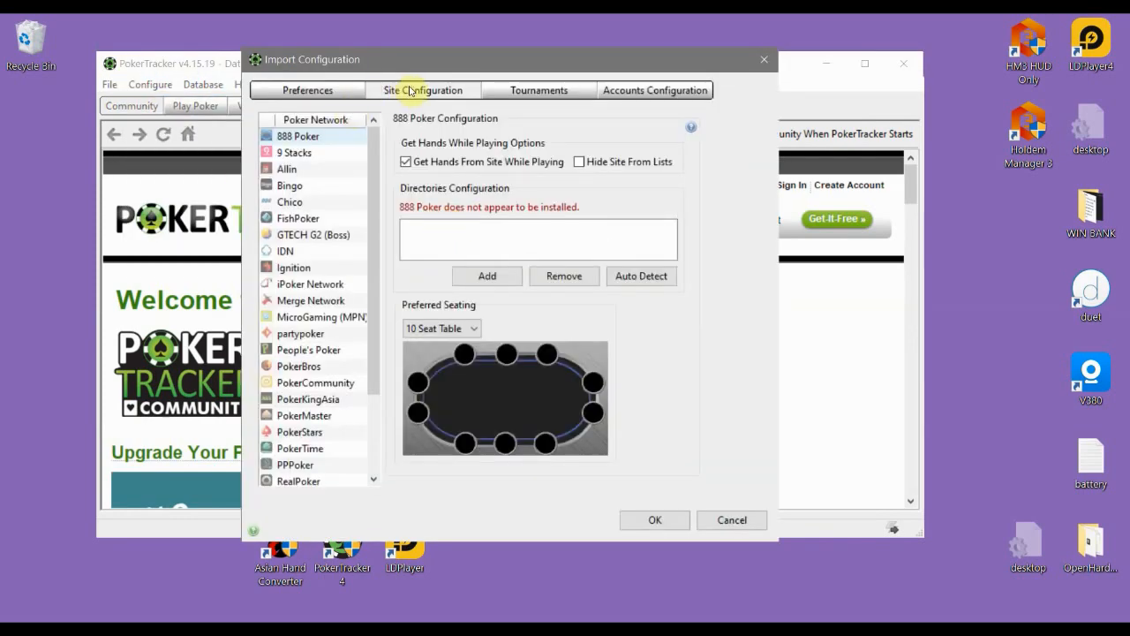
pyautogui.click(306, 89)
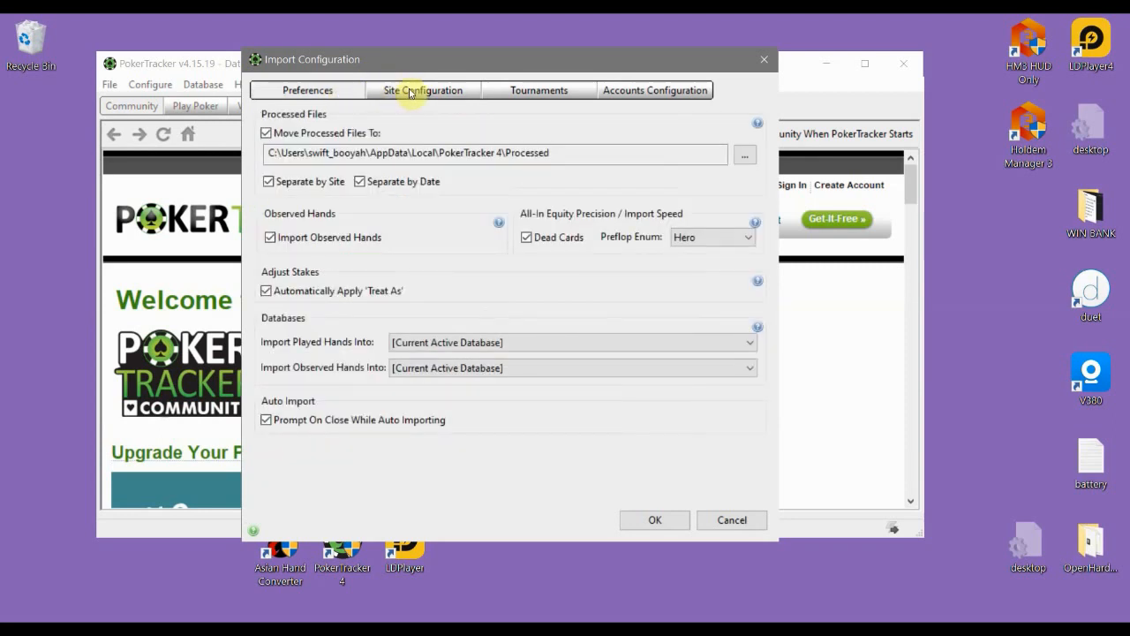
pyautogui.click(422, 91)
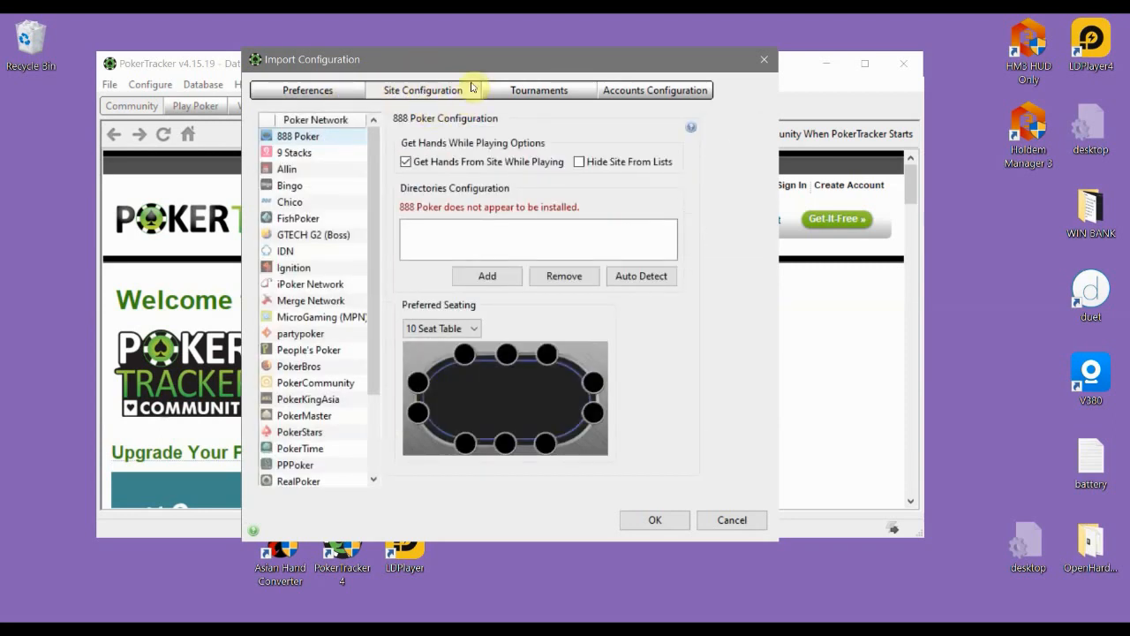
pyautogui.moveTo(316, 123)
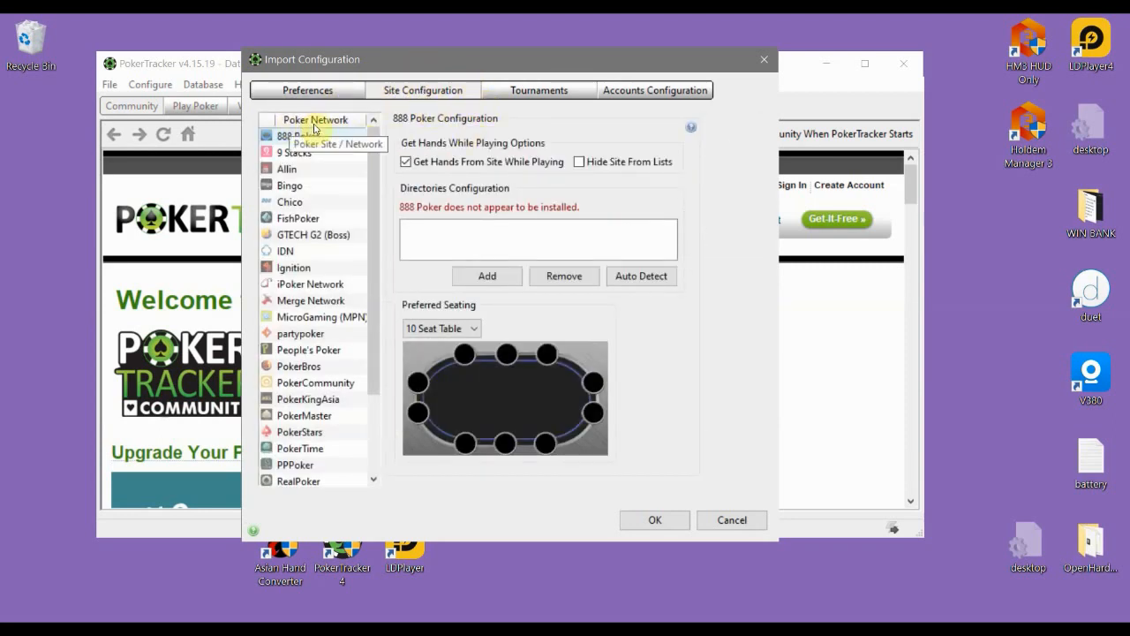
pyautogui.moveTo(319, 155)
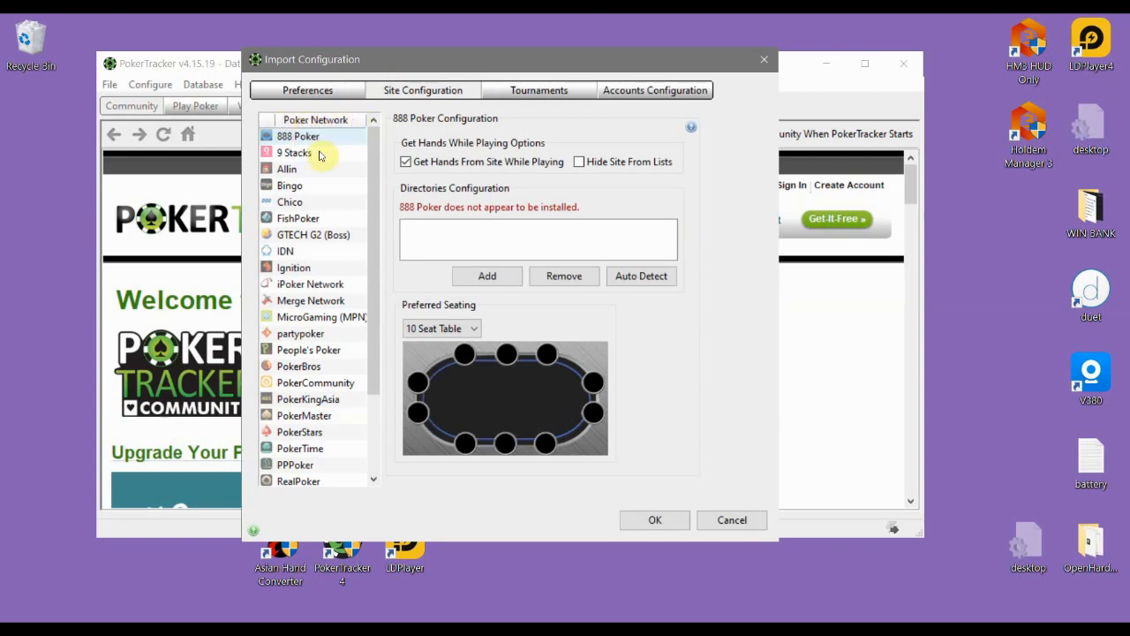
pyautogui.scroll(-3)
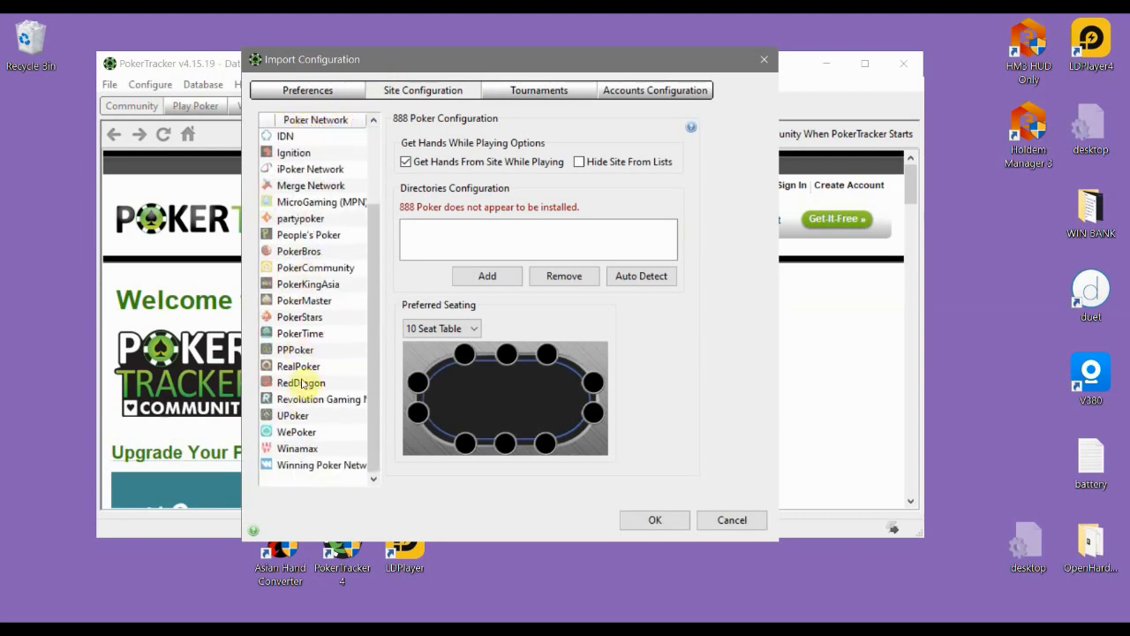
pyautogui.click(300, 382)
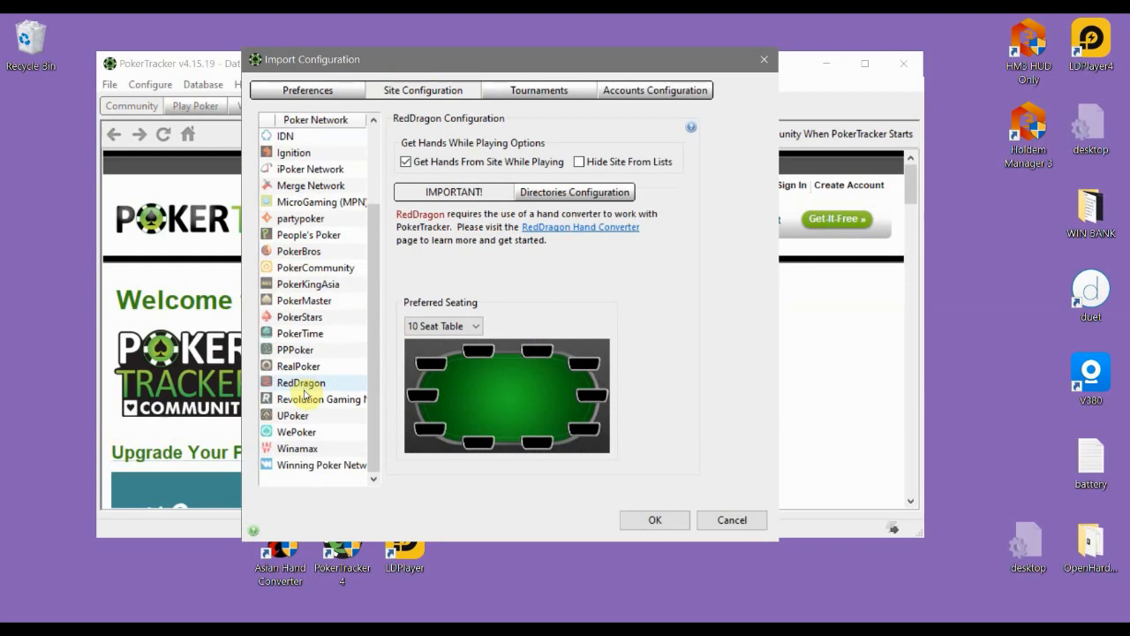
pyautogui.moveTo(301, 349)
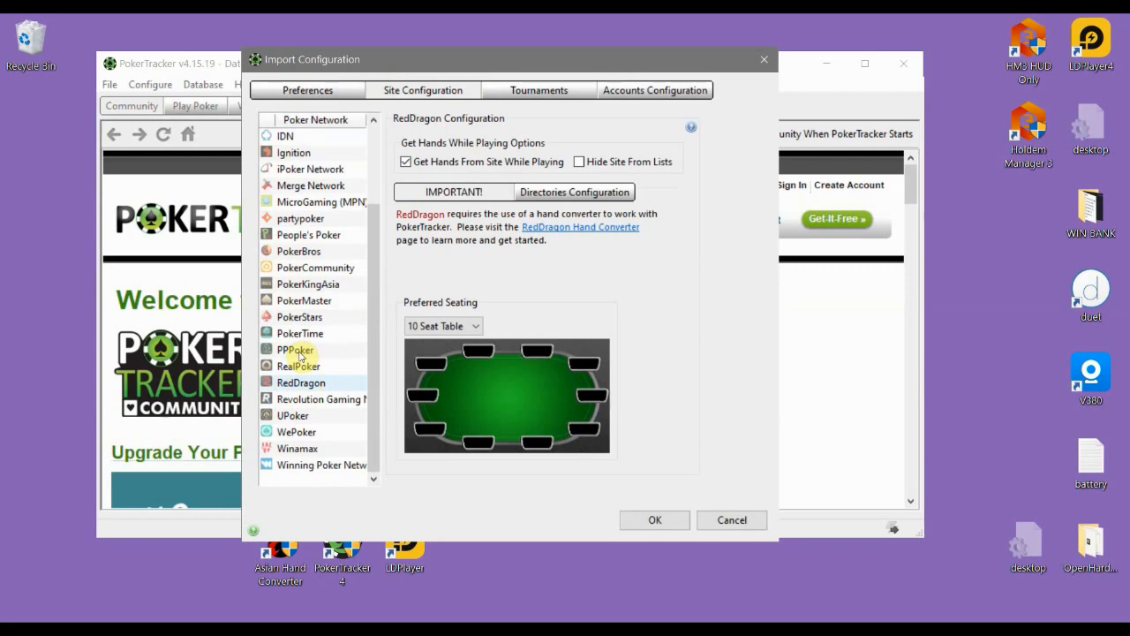
pyautogui.click(301, 382)
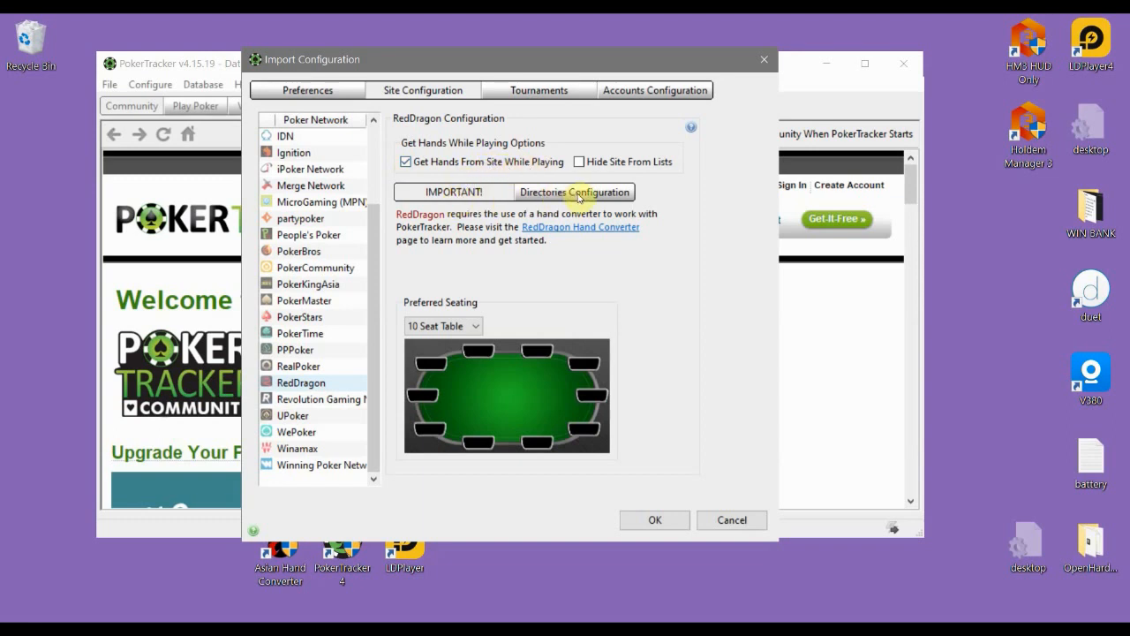
# Add the Asian Hand Converter HM3HandHistories\rdp_hh folder as RedDragon's hand-history directory.
pyautogui.click(574, 191)
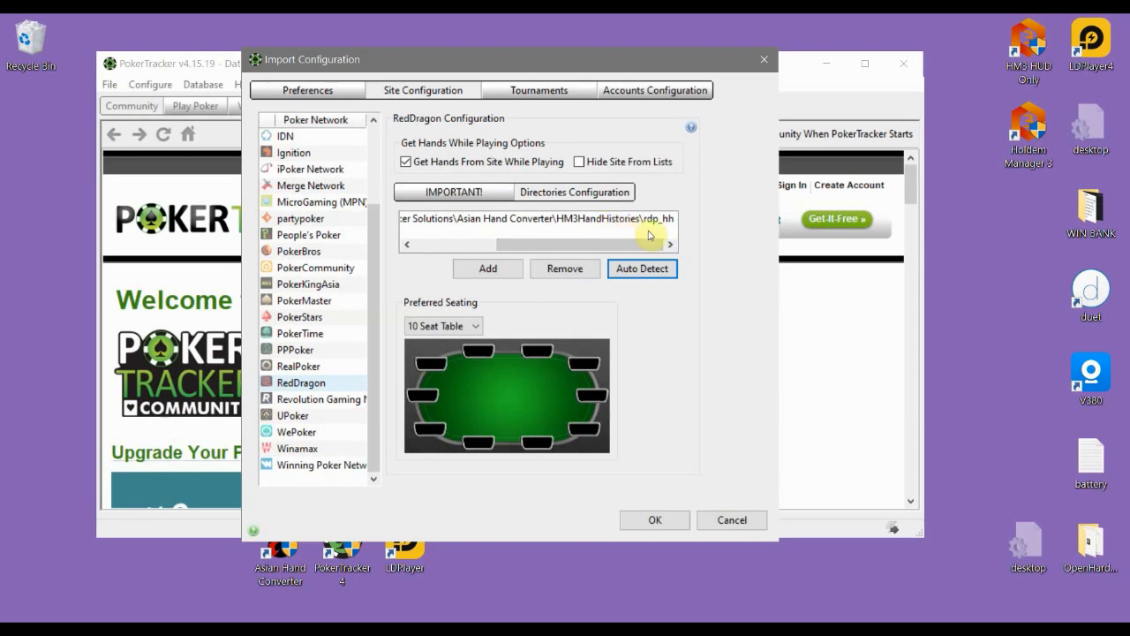
pyautogui.moveTo(665, 234)
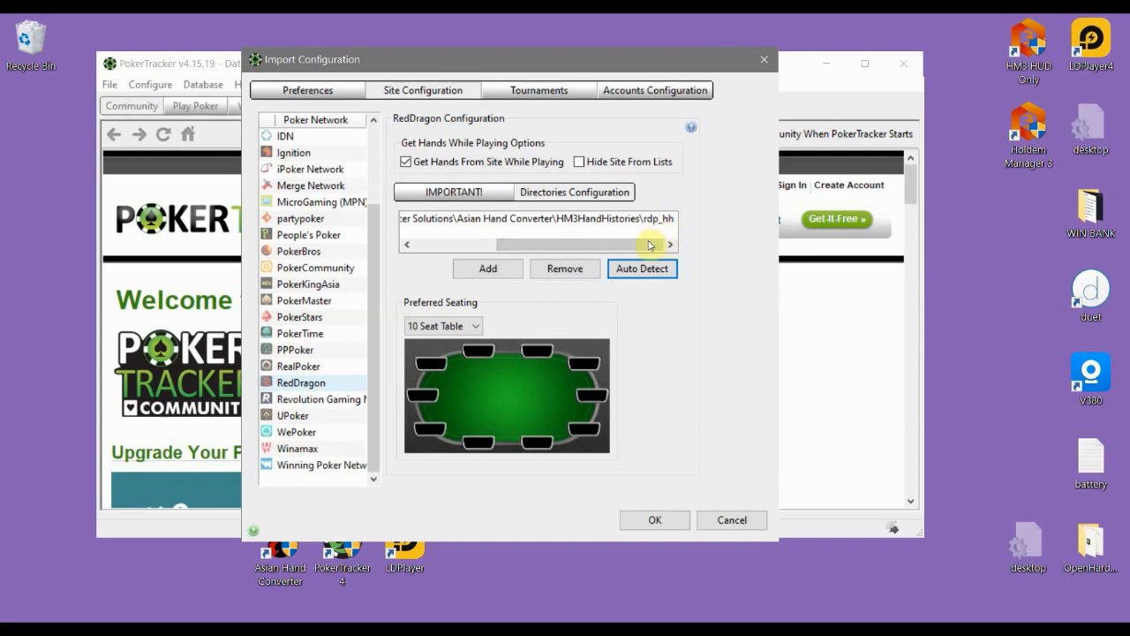
pyautogui.click(488, 268)
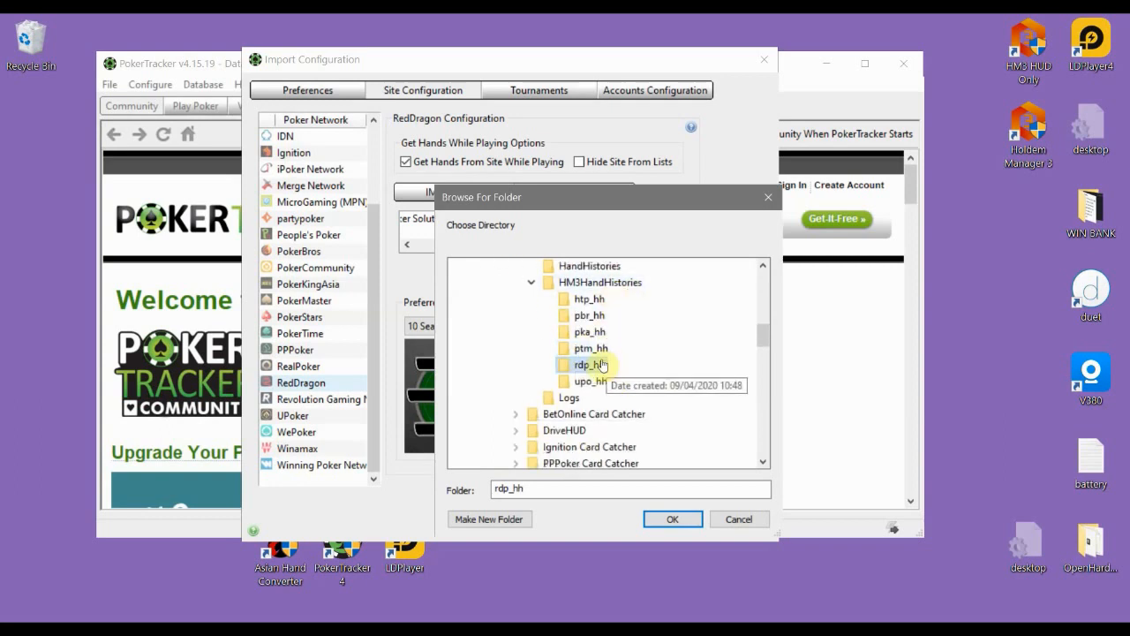
pyautogui.click(672, 519)
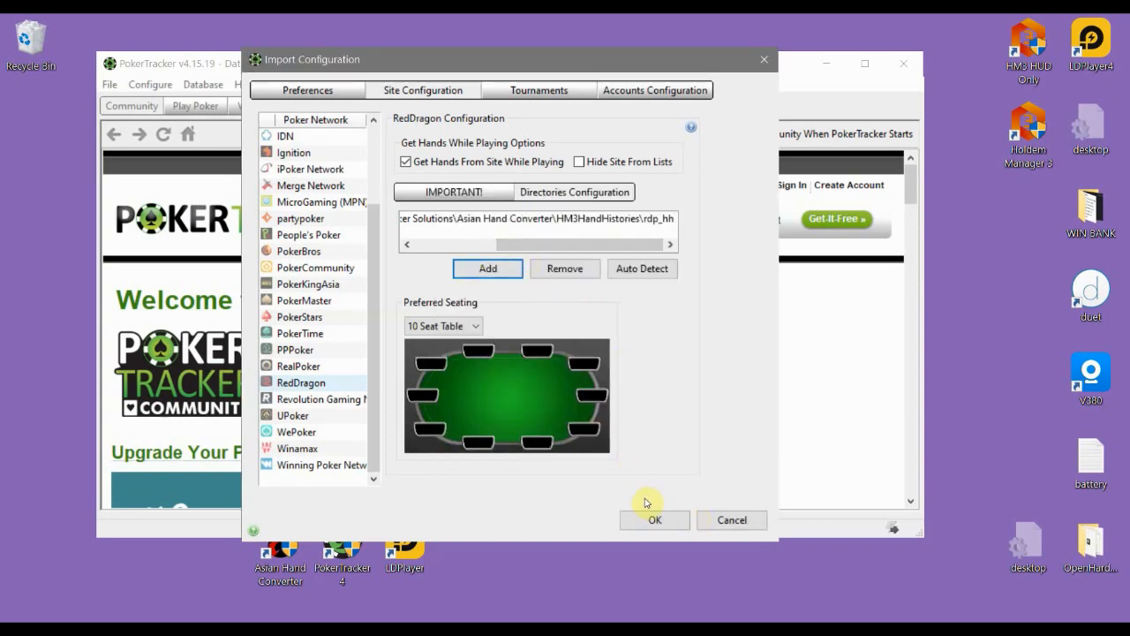
# Save the Import Configuration changes and go to the Play Poker page.
pyautogui.click(655, 520)
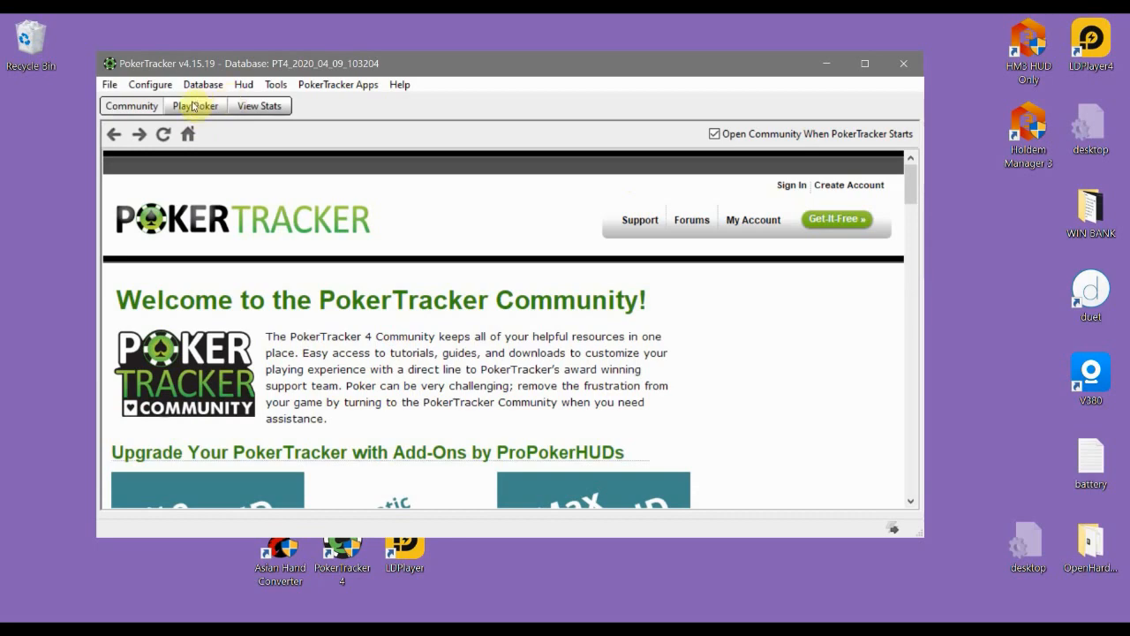
pyautogui.click(195, 105)
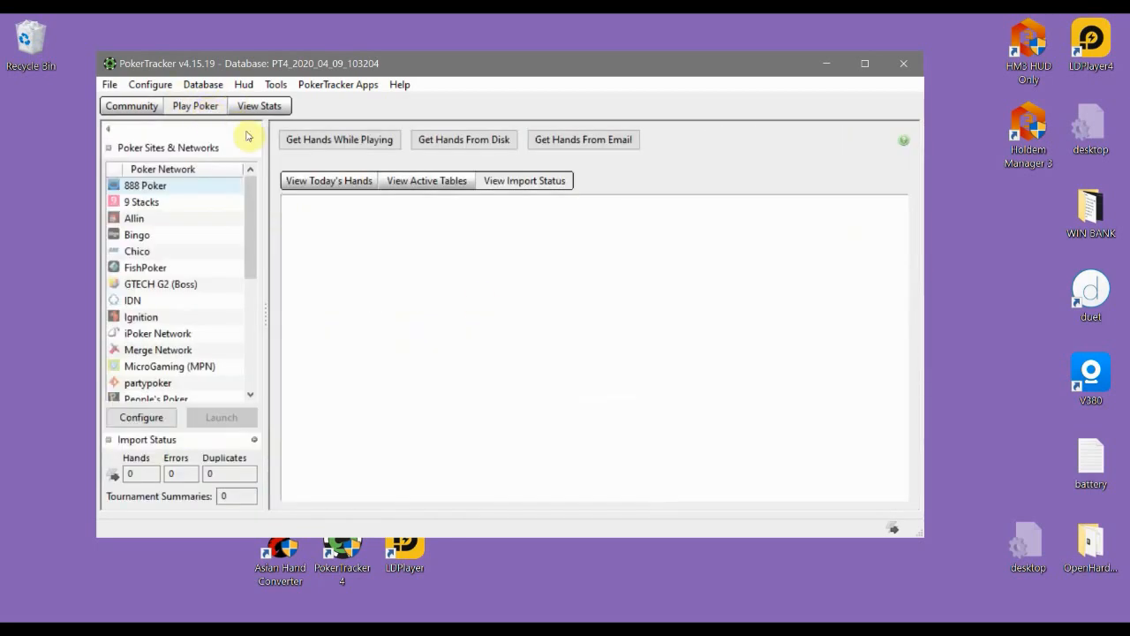
pyautogui.moveTo(486, 471)
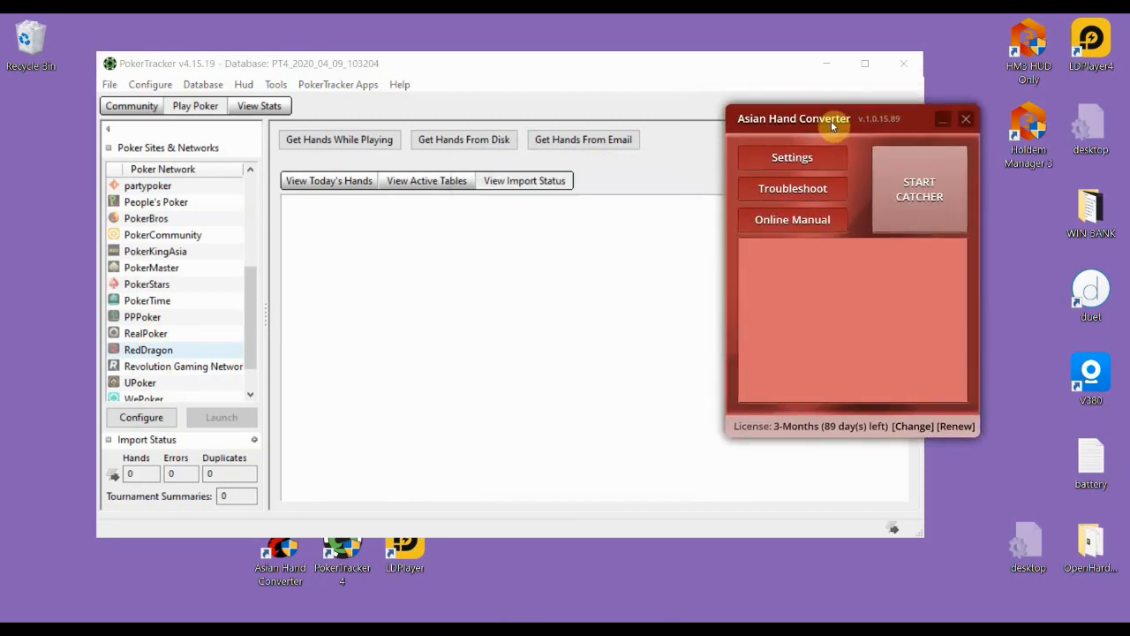
# Start the Asian Hand Converter catcher to capture hands from the emulator.
pyautogui.click(919, 189)
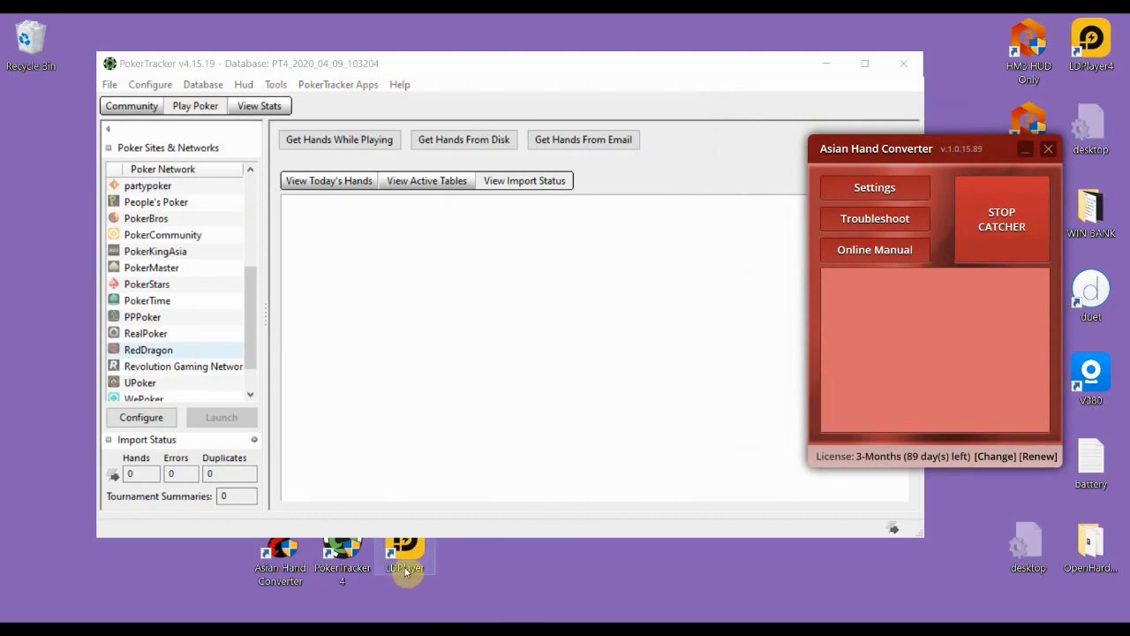
pyautogui.moveTo(829, 64)
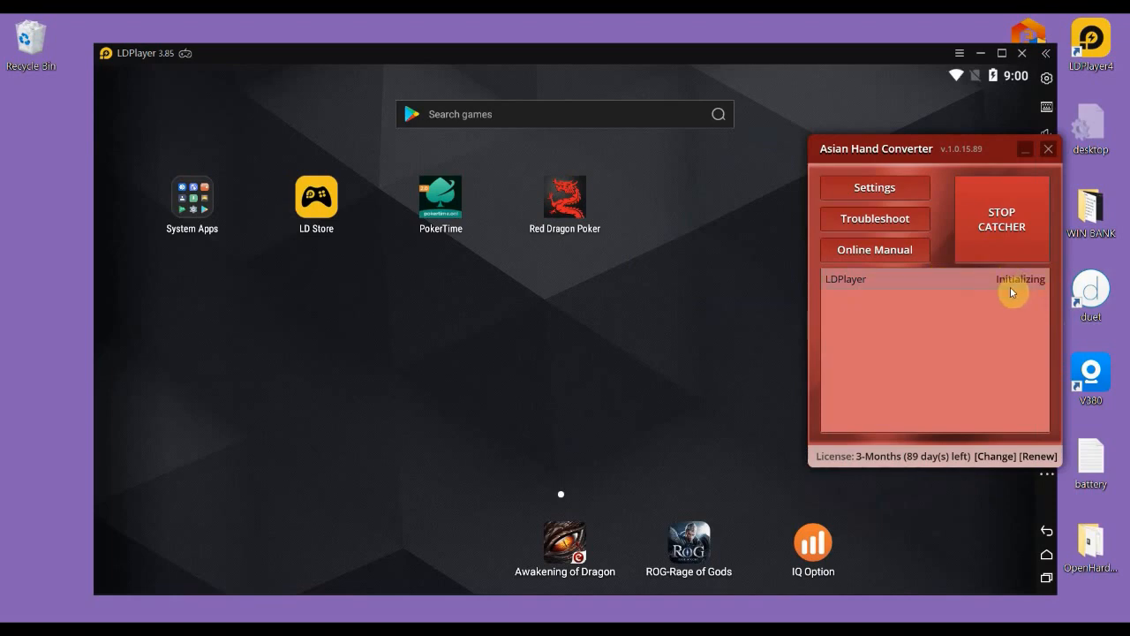
pyautogui.moveTo(1014, 283)
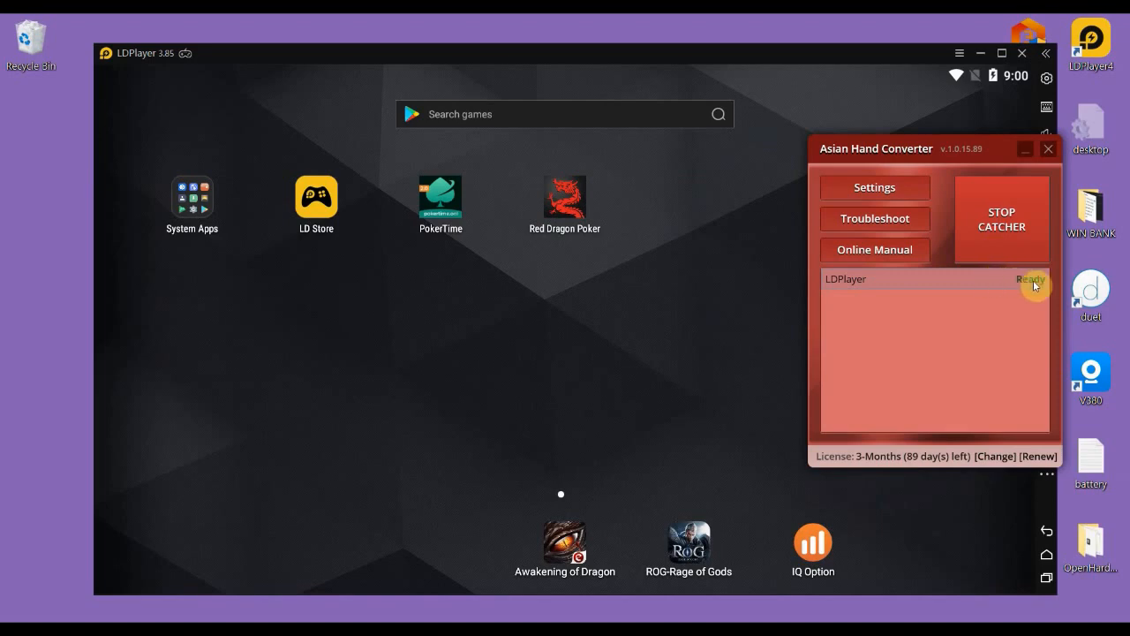
pyautogui.moveTo(953, 164)
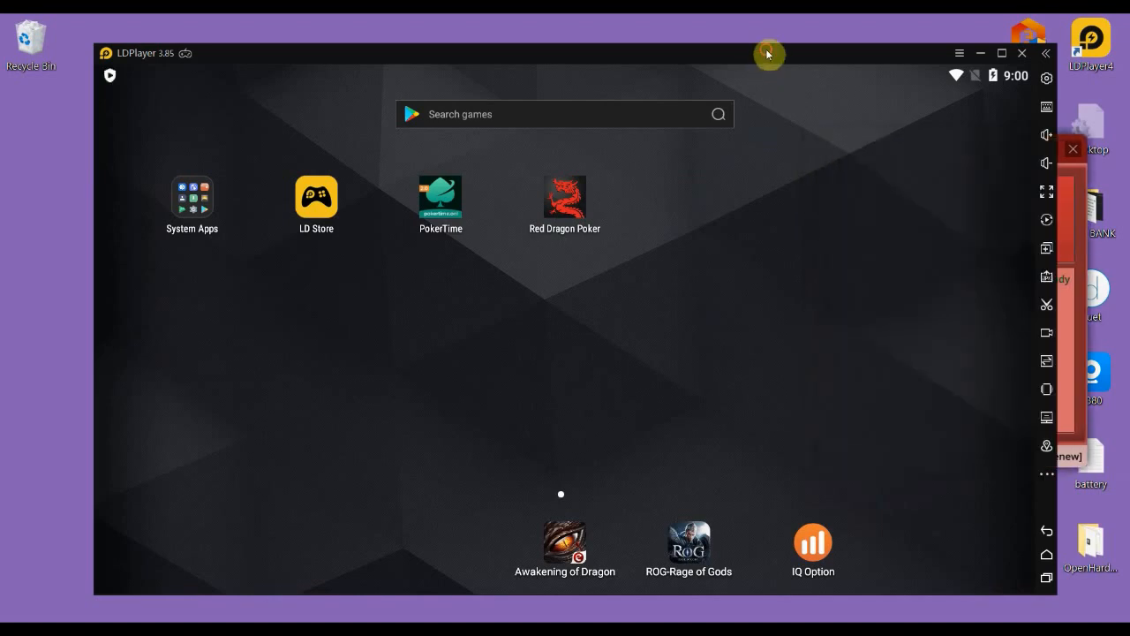
pyautogui.moveTo(1046, 481)
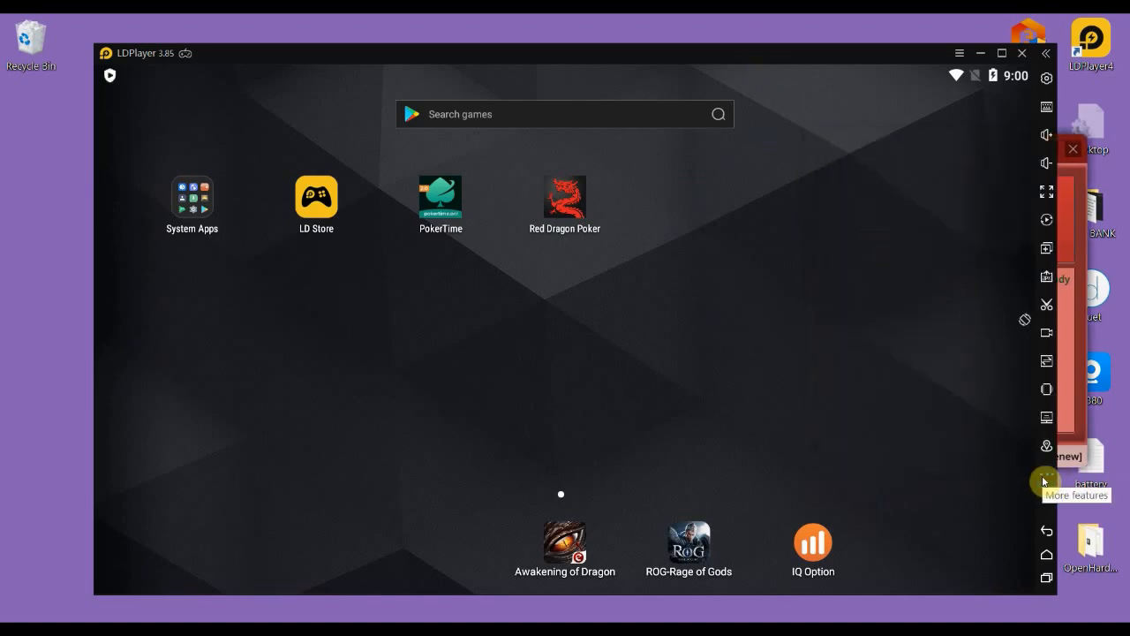
pyautogui.moveTo(1026, 320)
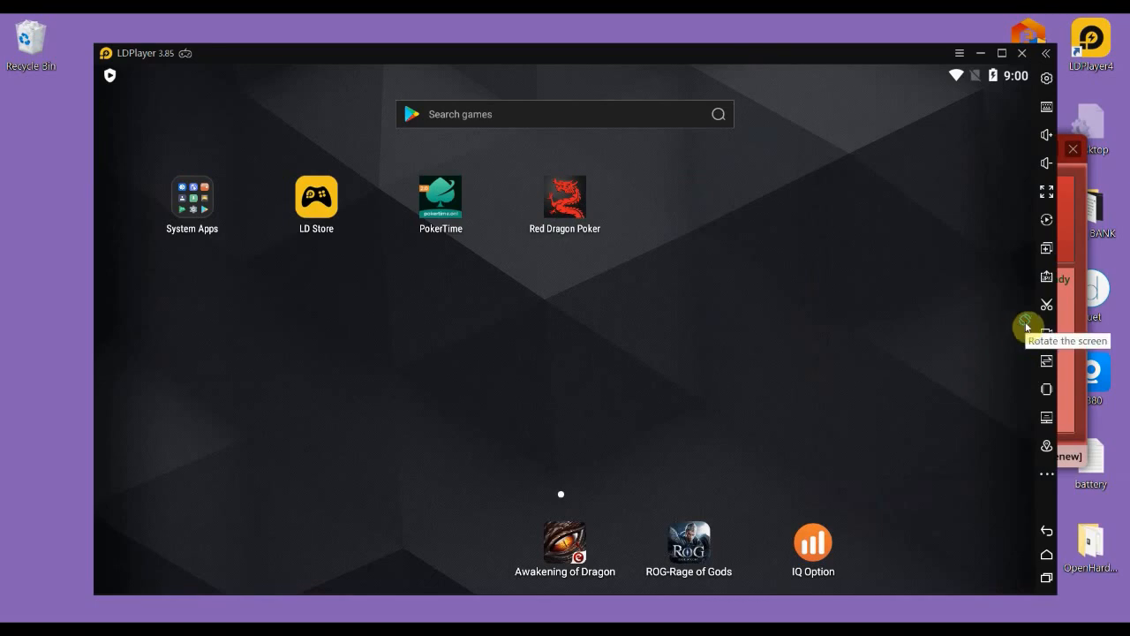
pyautogui.moveTo(819, 251)
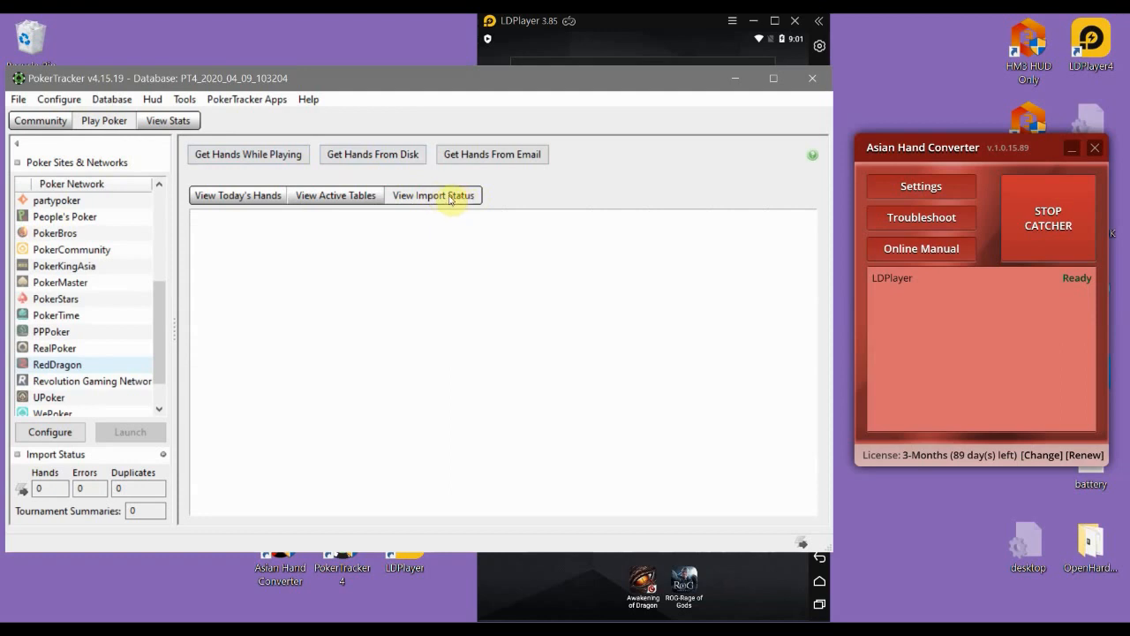
pyautogui.moveTo(594, 45)
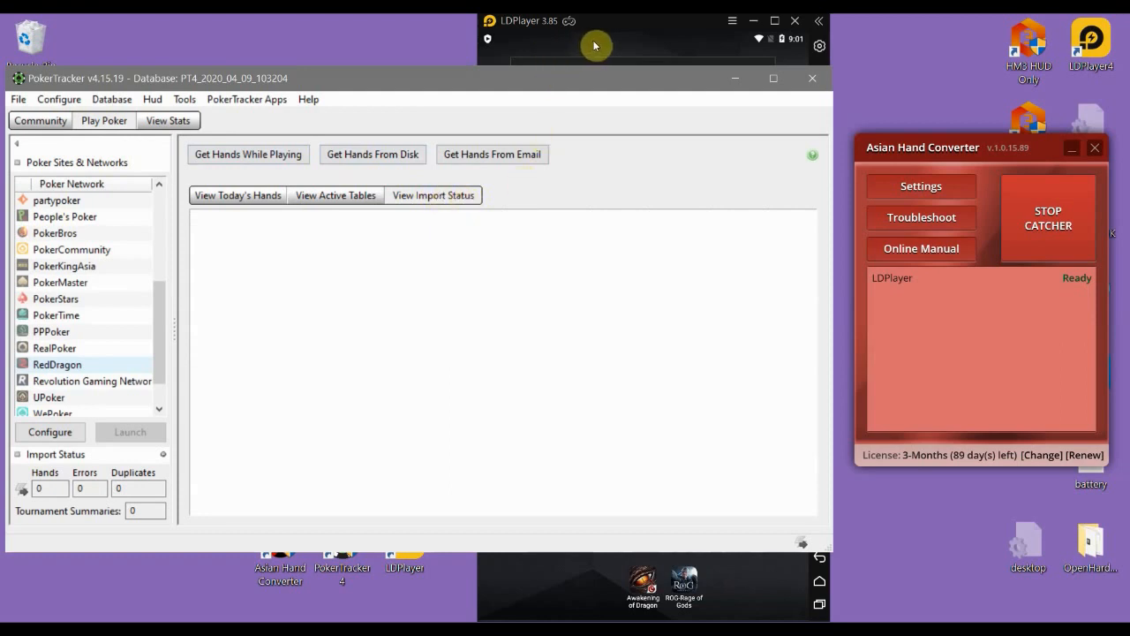
pyautogui.moveTo(620, 27)
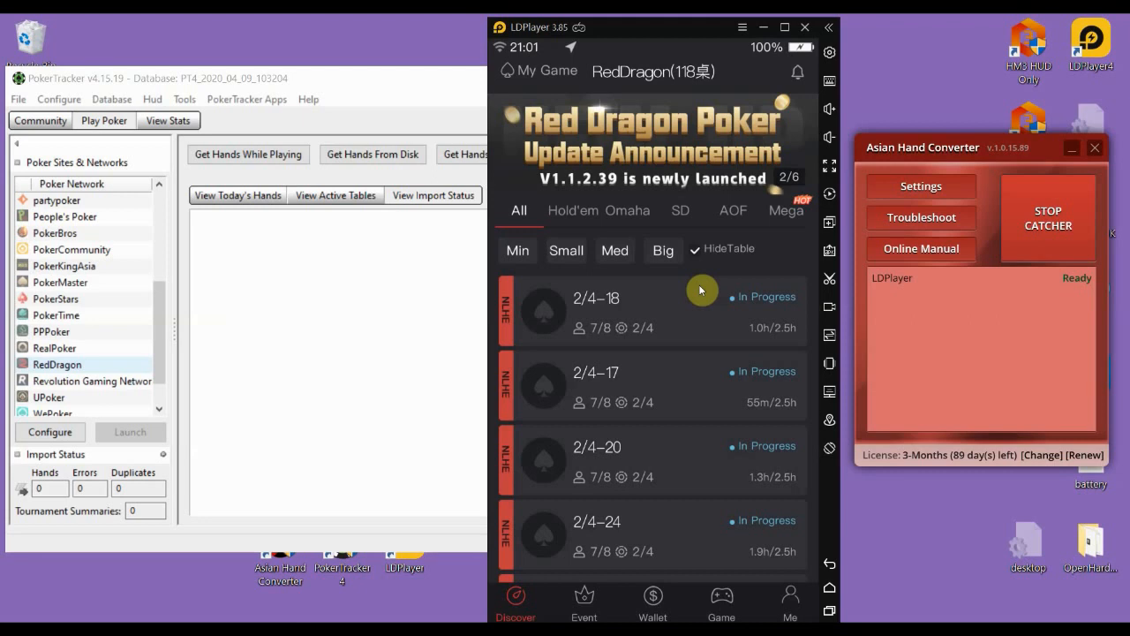
pyautogui.moveTo(767, 367)
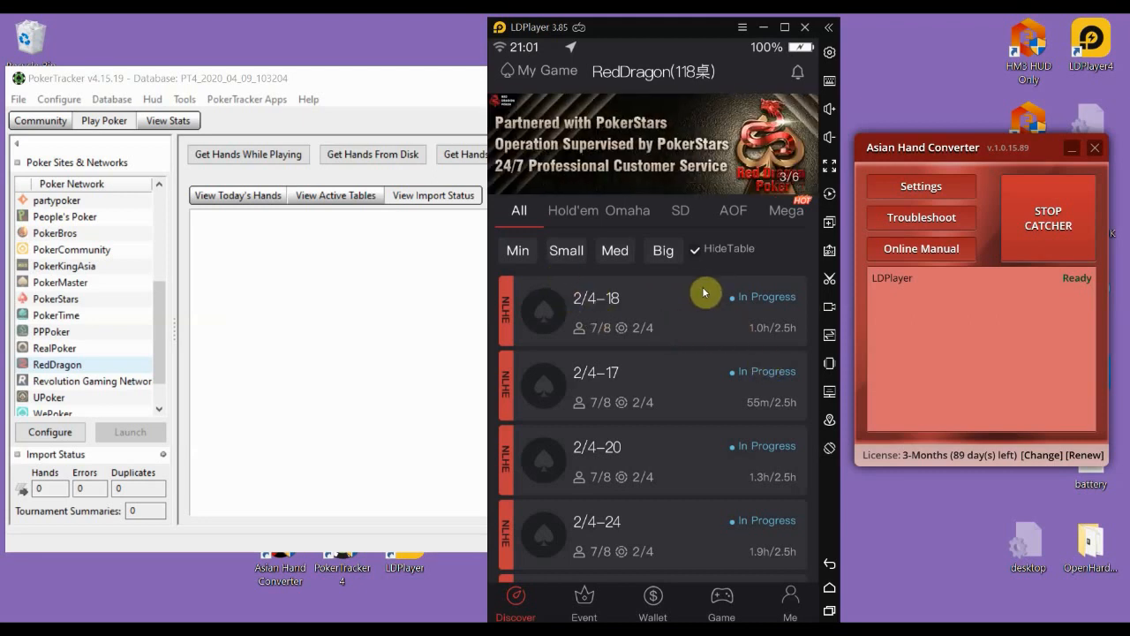
pyautogui.moveTo(297, 125)
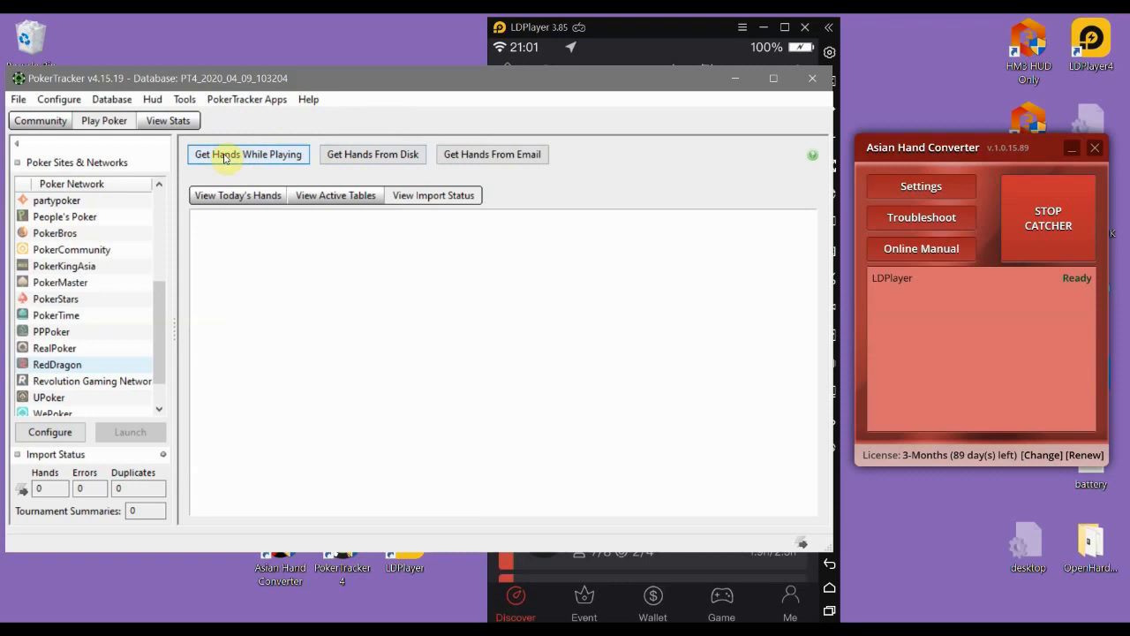
# Start Get Hands While Playing in PokerTracker and join the Red Dragon 2/4-18 table.
pyautogui.click(248, 154)
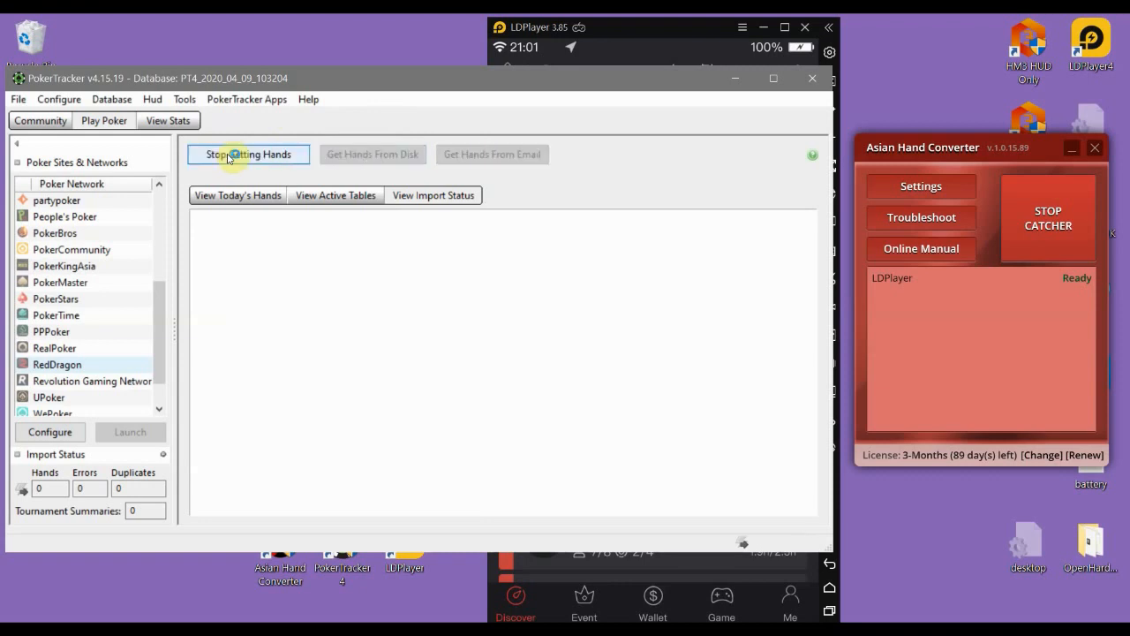
pyautogui.click(248, 154)
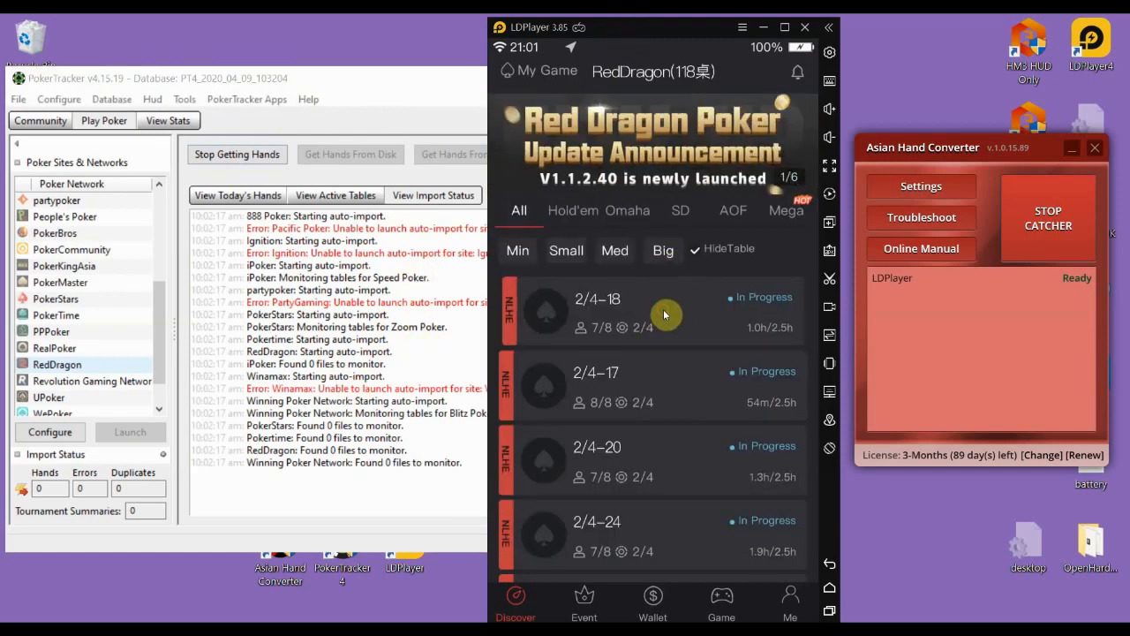
pyautogui.click(654, 313)
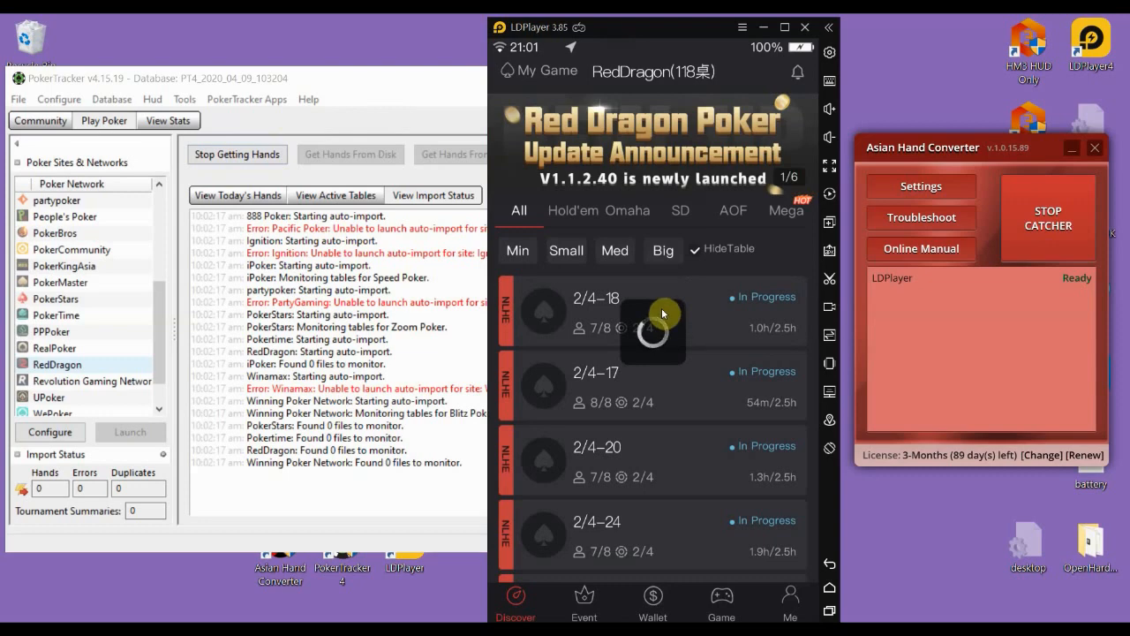